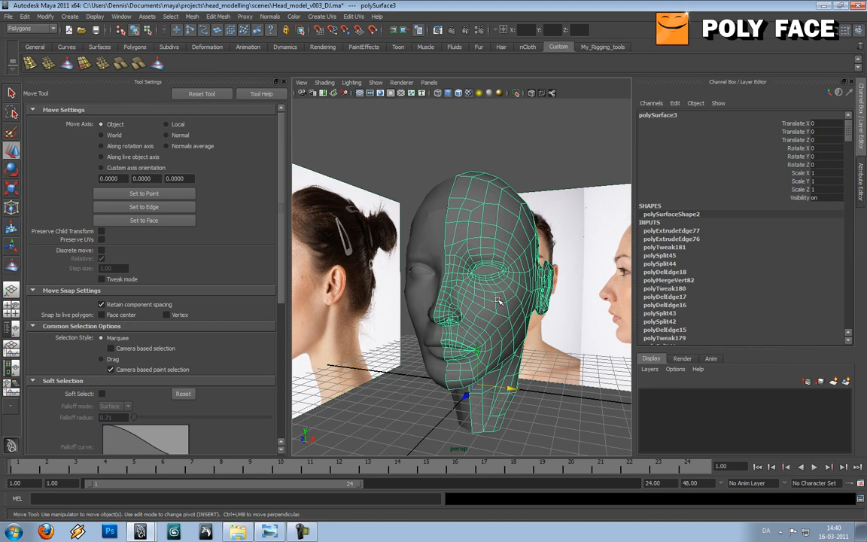
Orbit the head mesh to inspect it from the side, front and three-quarter views.
drag(489, 286, 467, 301)
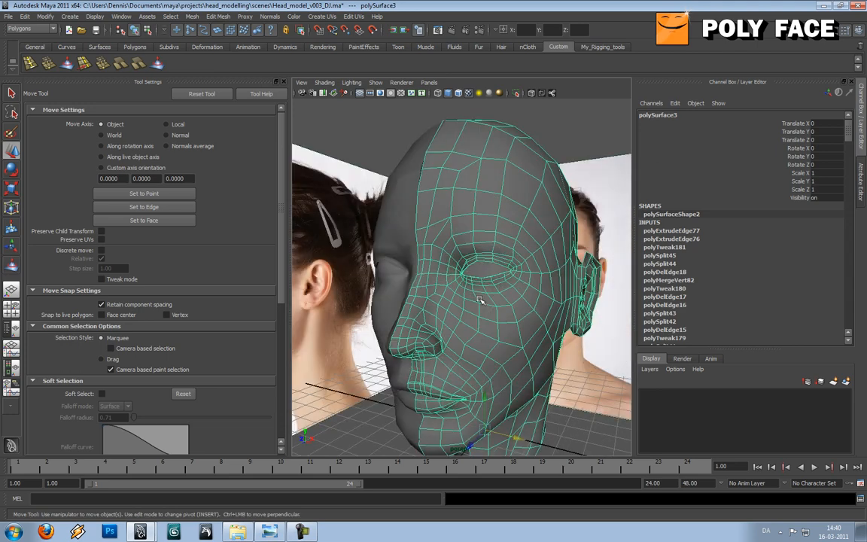
drag(489, 301, 452, 286)
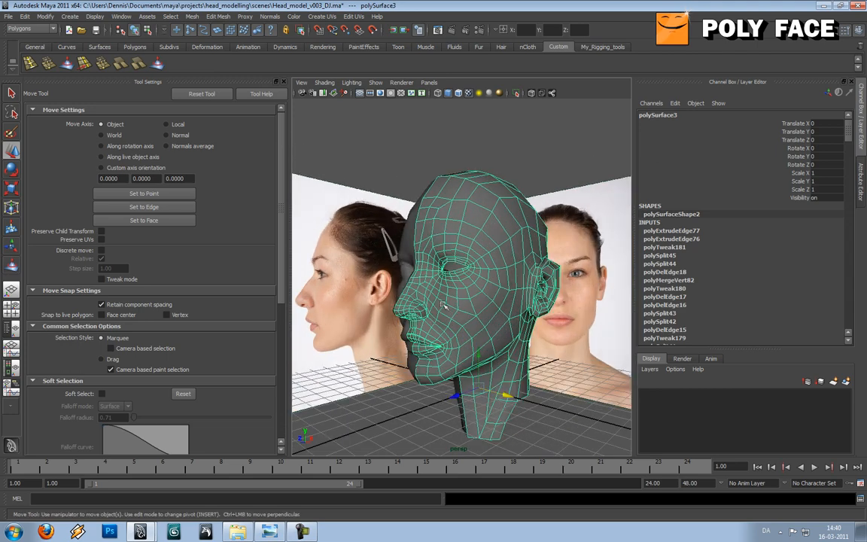
drag(451, 301, 511, 263)
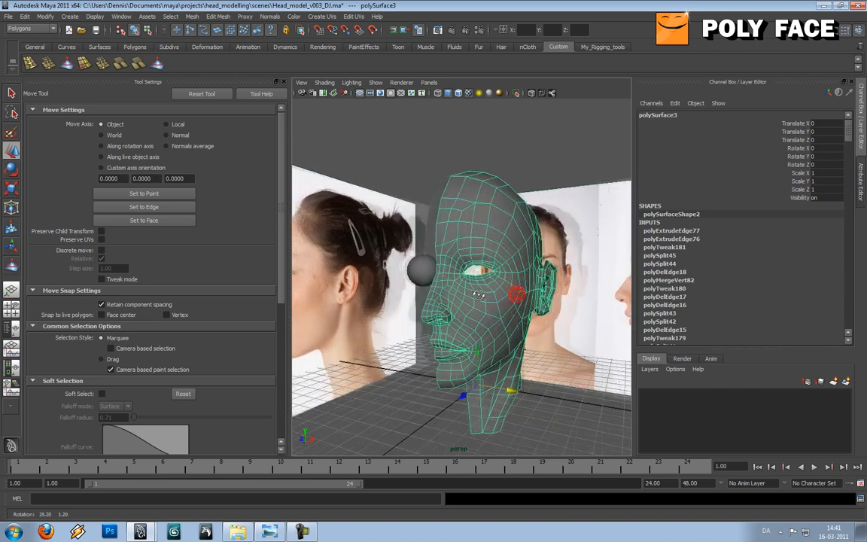
Delete the head mesh's construction history via Edit > Delete by Type > History.
click(70, 17)
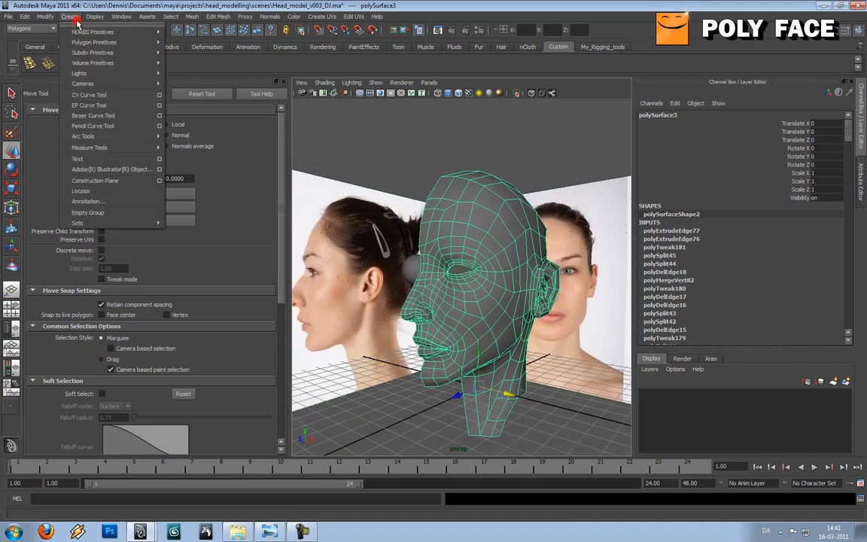
click(24, 15)
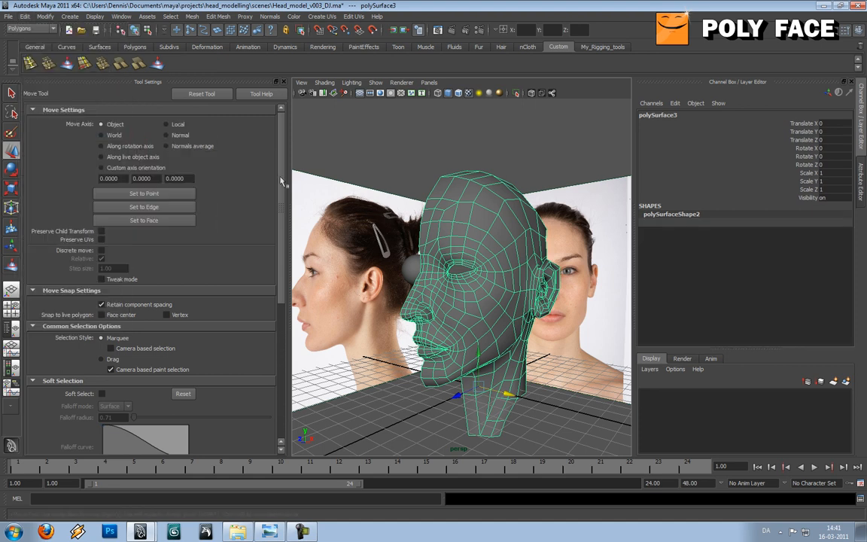
click(45, 17)
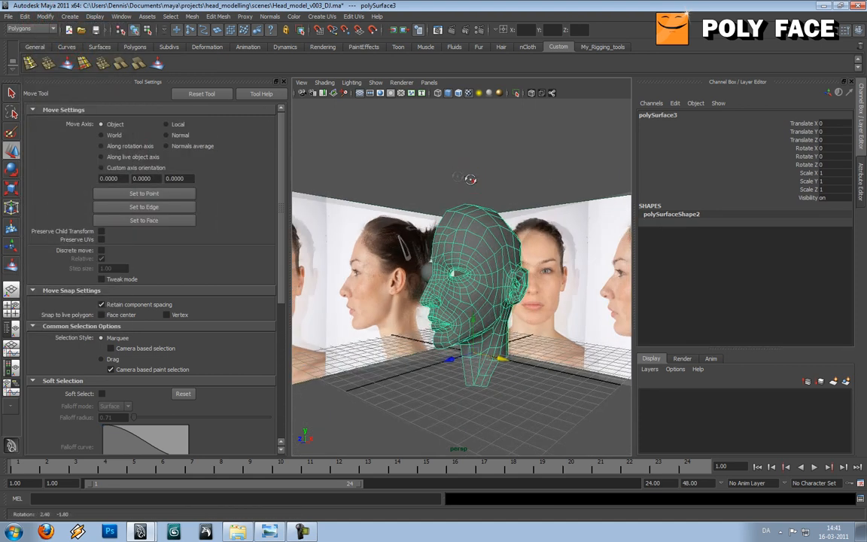
click(193, 15)
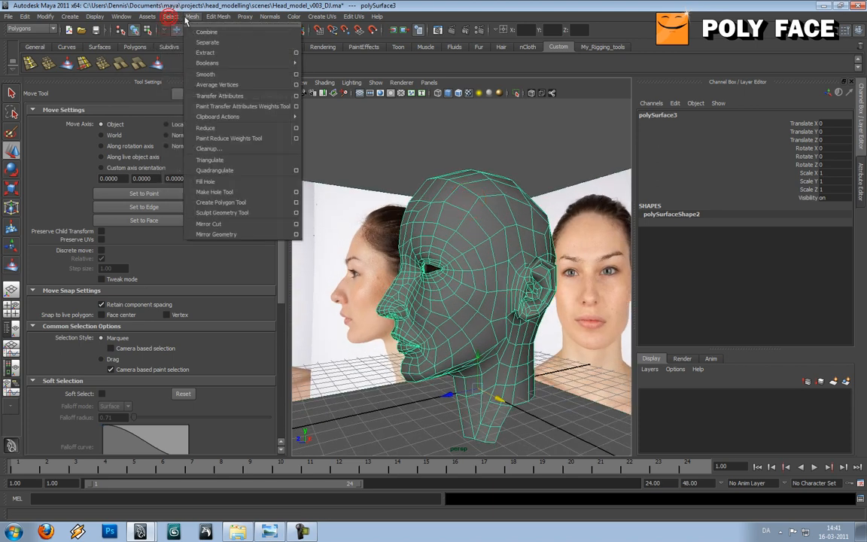
mouse_move(232, 149)
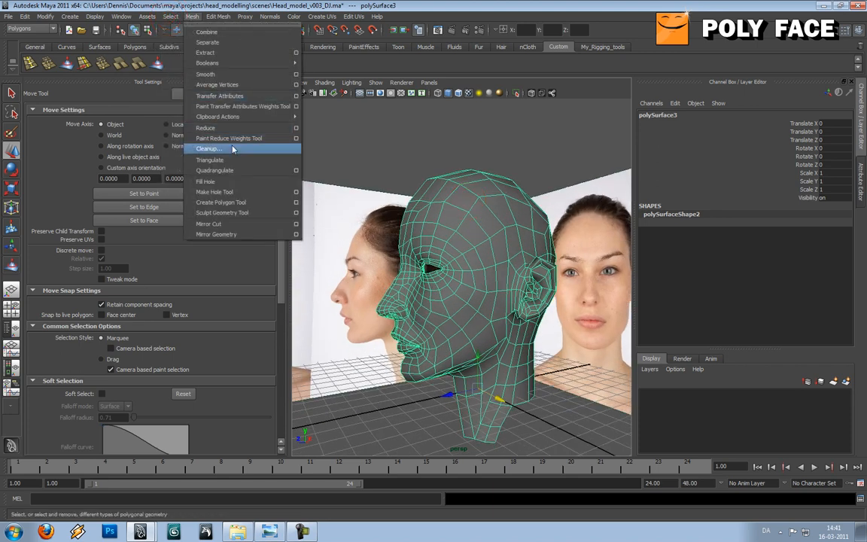
Set Cleanup Options to clean up matching polygons, targeting faces with more than 4 sides and faces with holes.
click(207, 149)
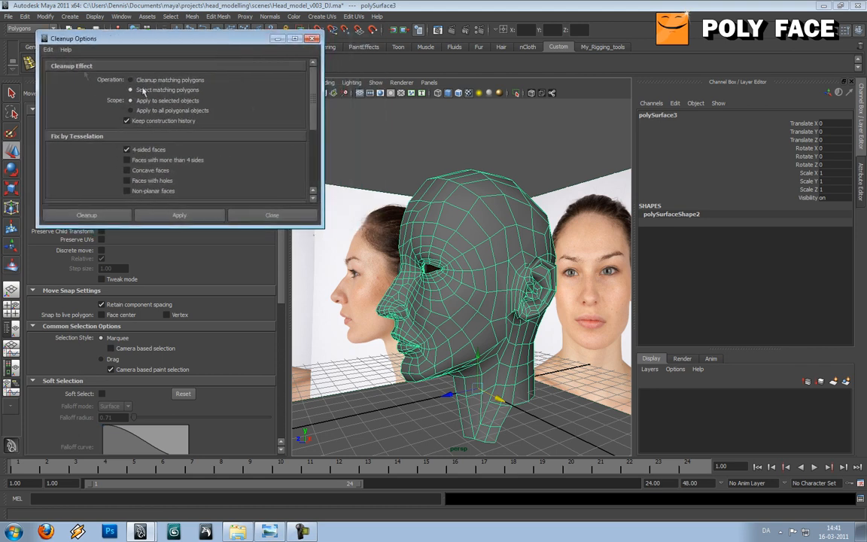
click(131, 80)
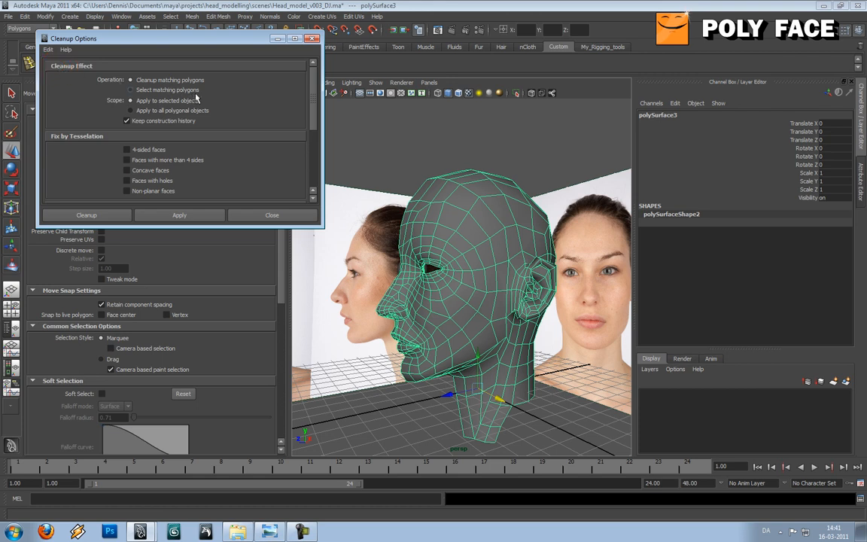
mouse_move(186, 99)
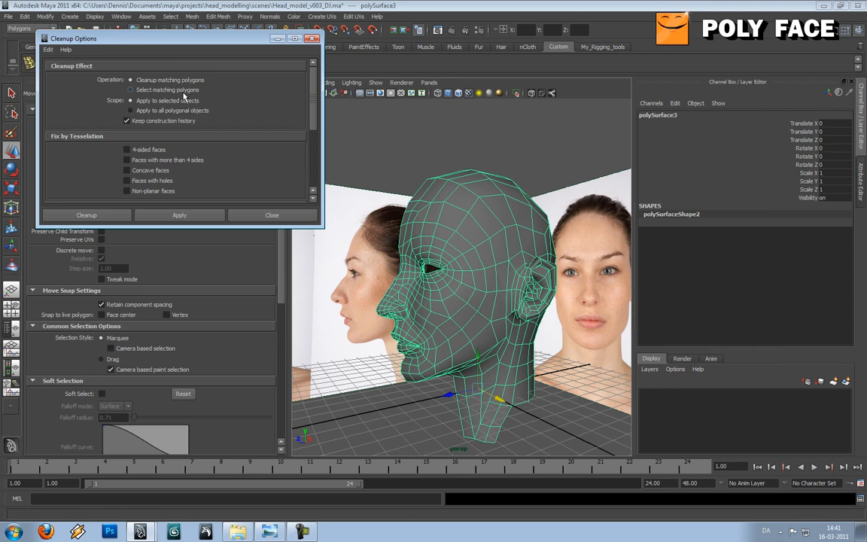
click(130, 90)
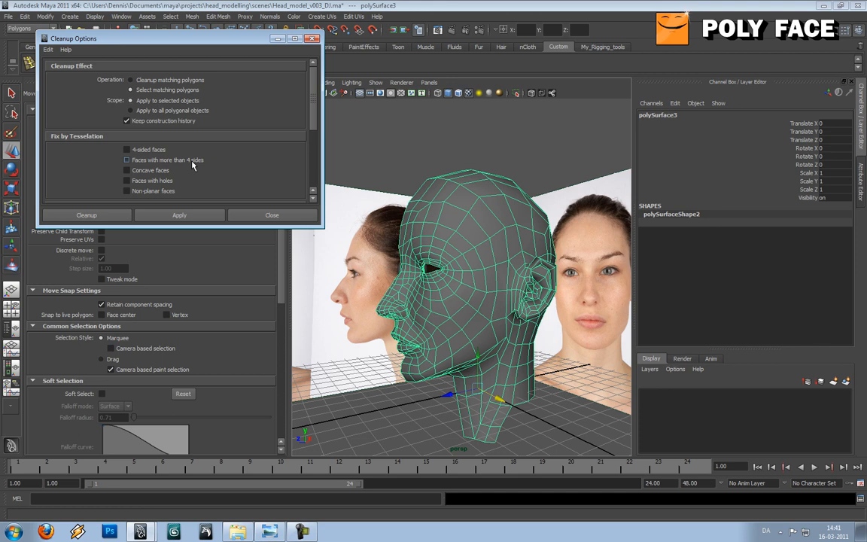
click(126, 159)
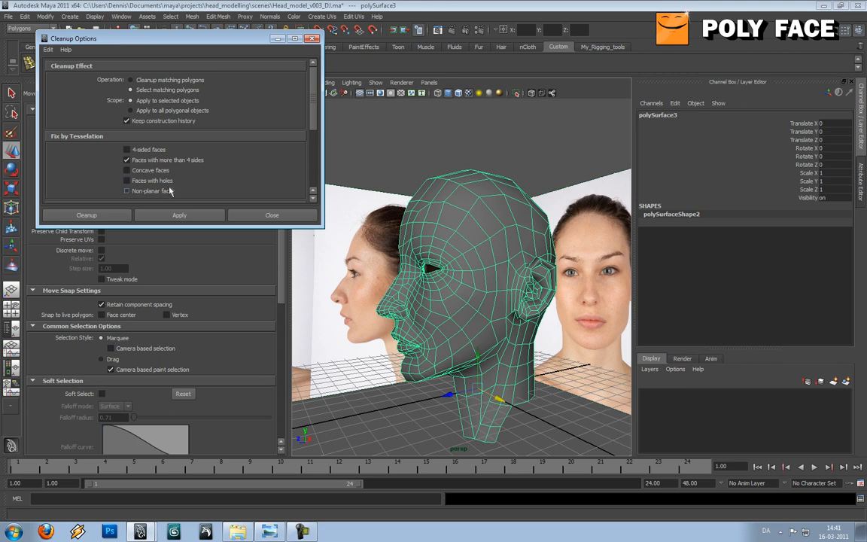
click(127, 181)
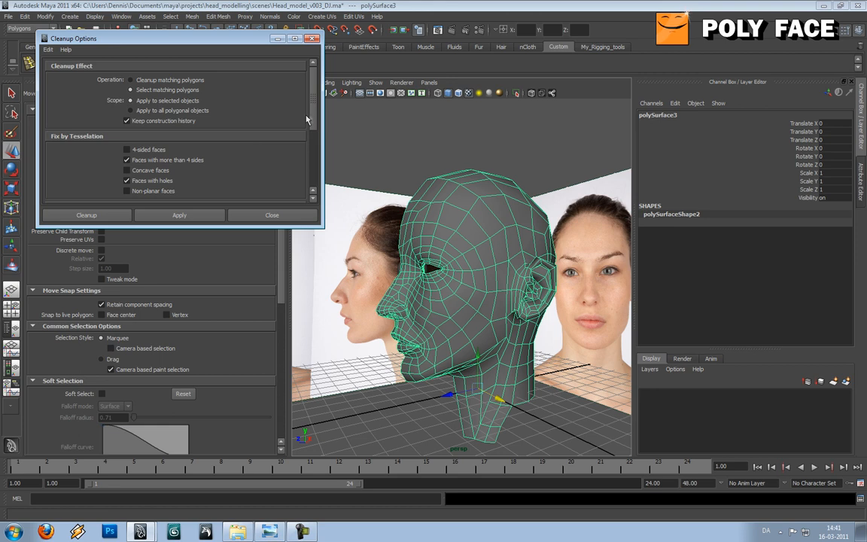
scroll(down, 3)
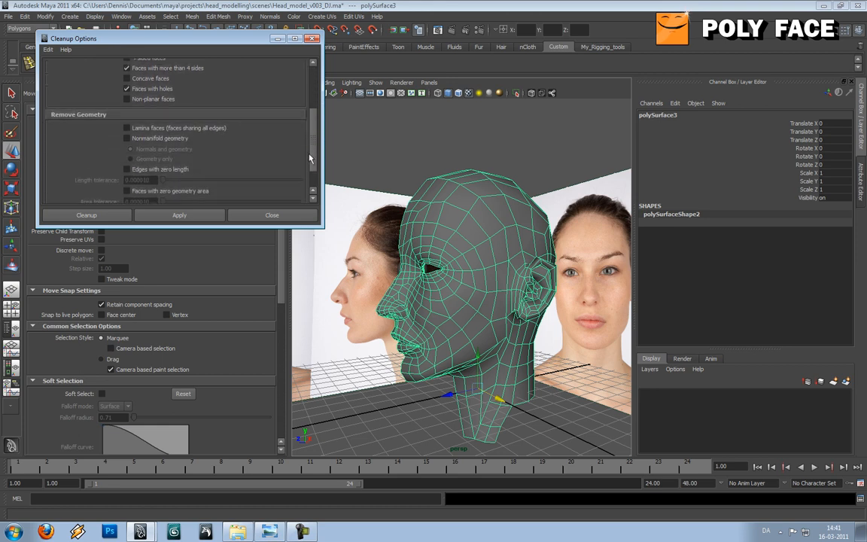
scroll(down, 3)
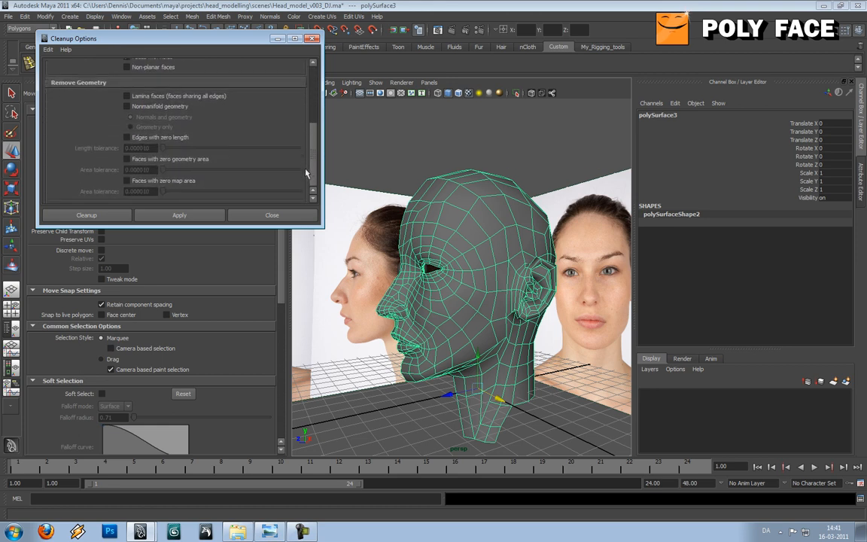
scroll(up, 3)
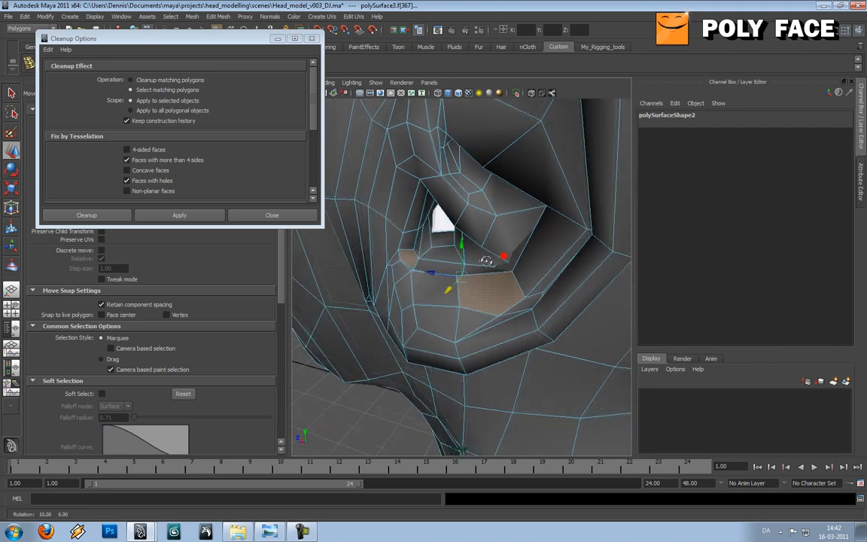
click(485, 293)
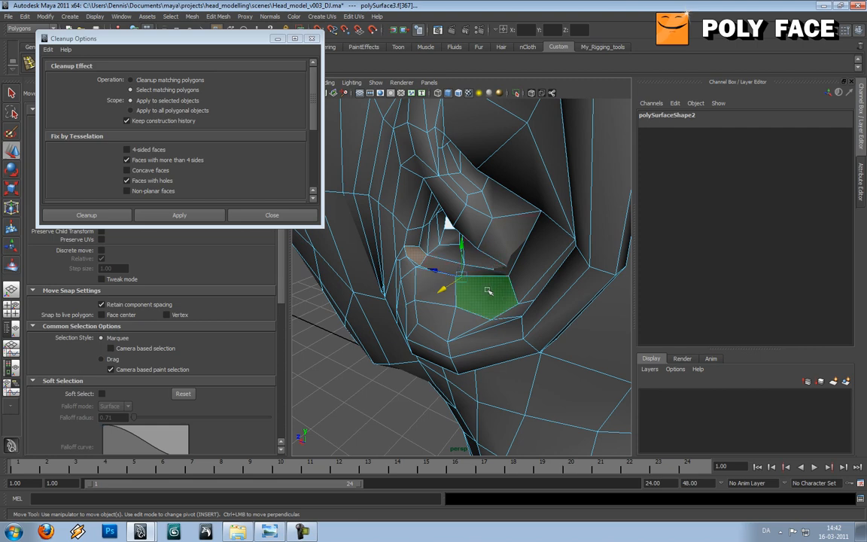
drag(489, 289, 452, 253)
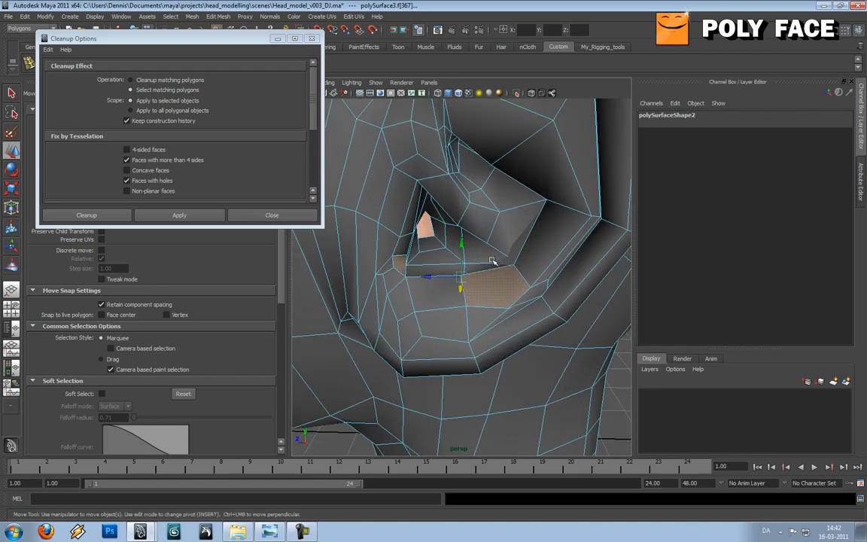
drag(489, 264, 452, 283)
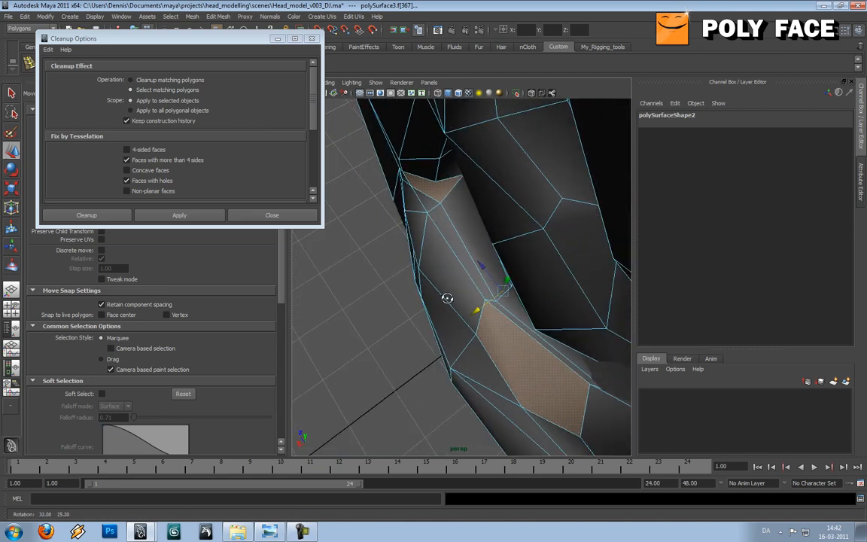
drag(449, 298, 526, 288)
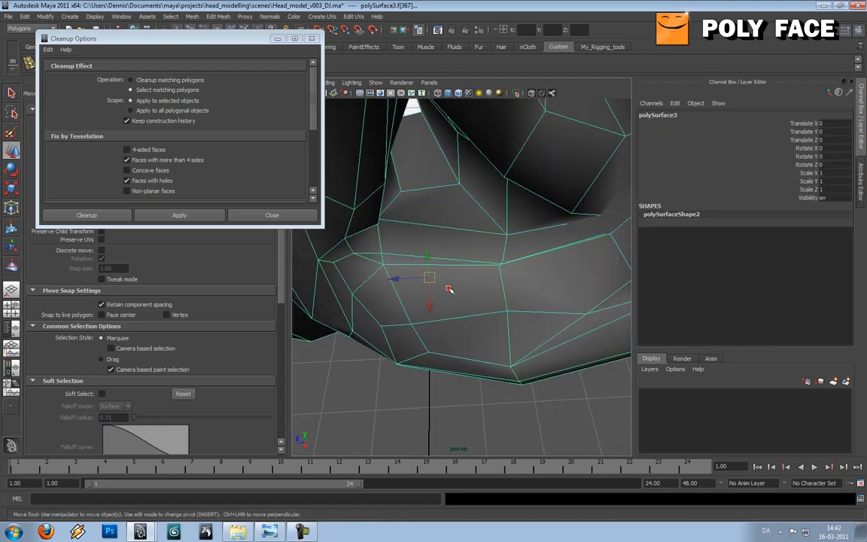
drag(449, 289, 487, 286)
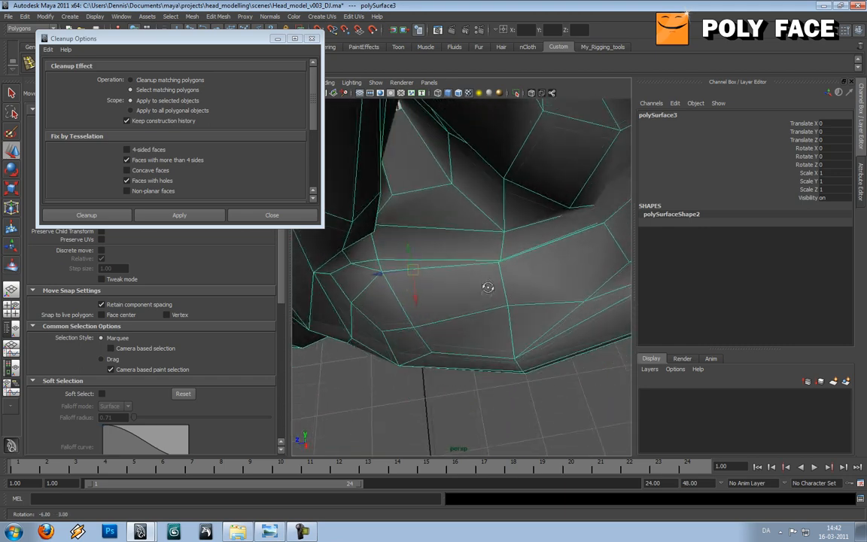
drag(488, 286, 468, 298)
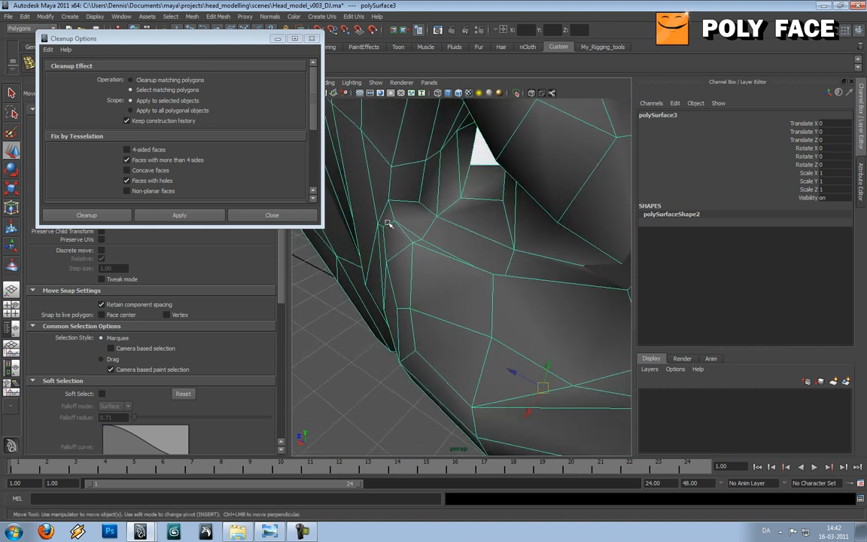
mouse_move(424, 241)
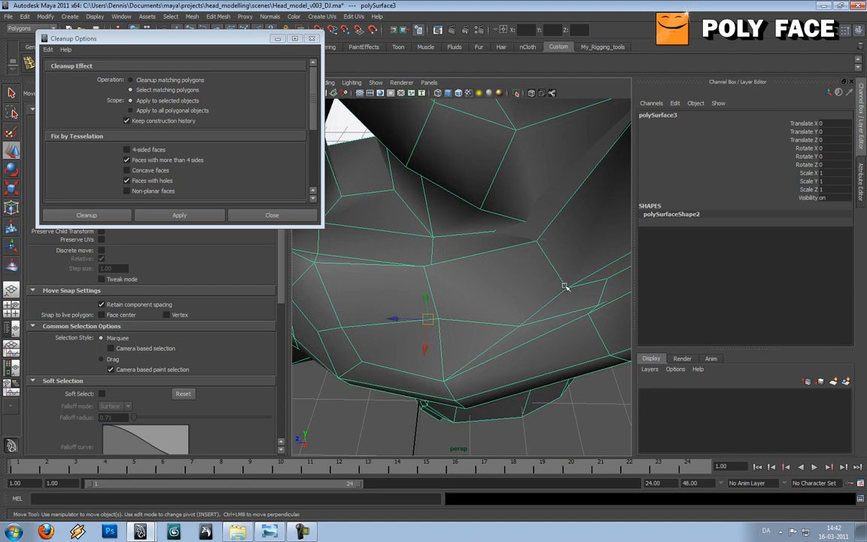
drag(564, 286, 421, 256)
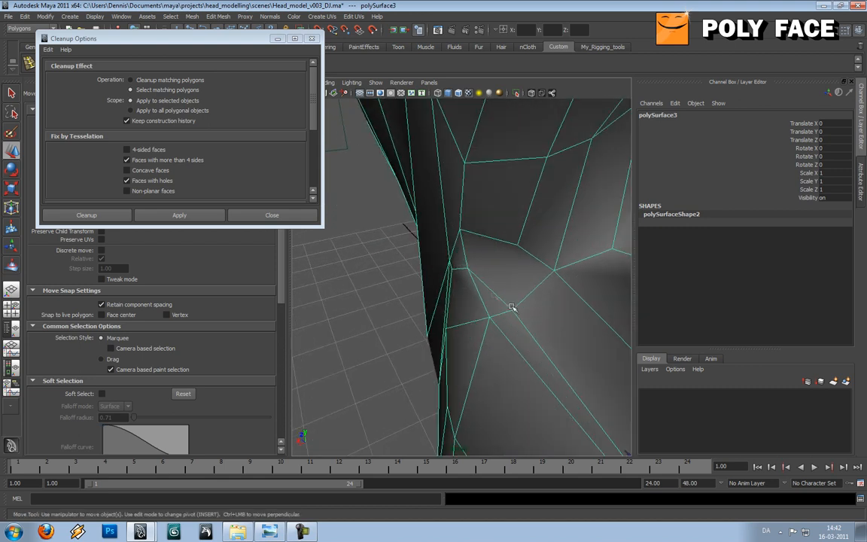
drag(512, 307, 542, 277)
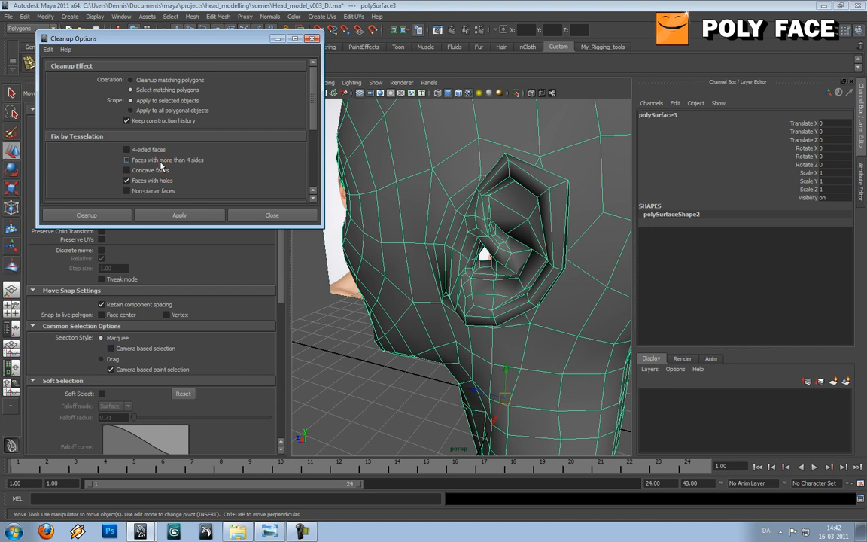
Include four-sided faces in the cleanup and run it on the head mesh.
click(127, 149)
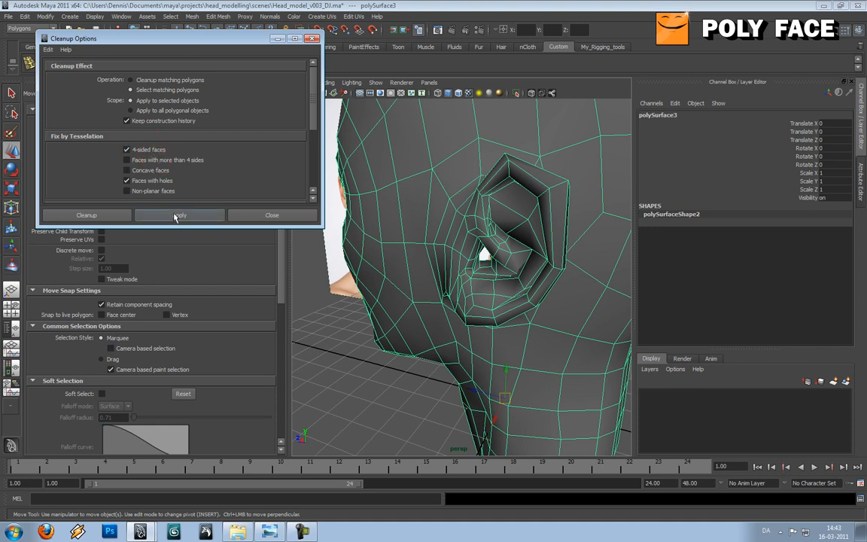
click(179, 215)
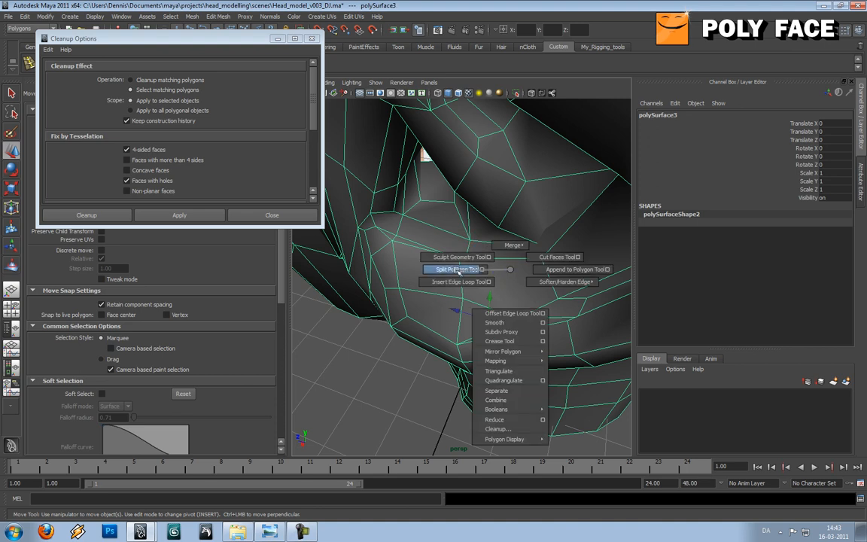
Cut a new edge across the head mesh faces with the Split Polygon Tool.
click(453, 270)
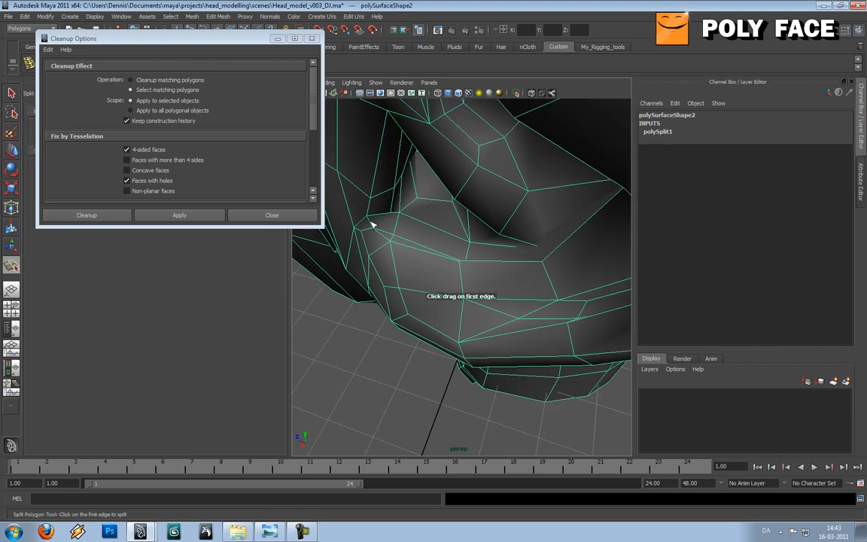
click(375, 224)
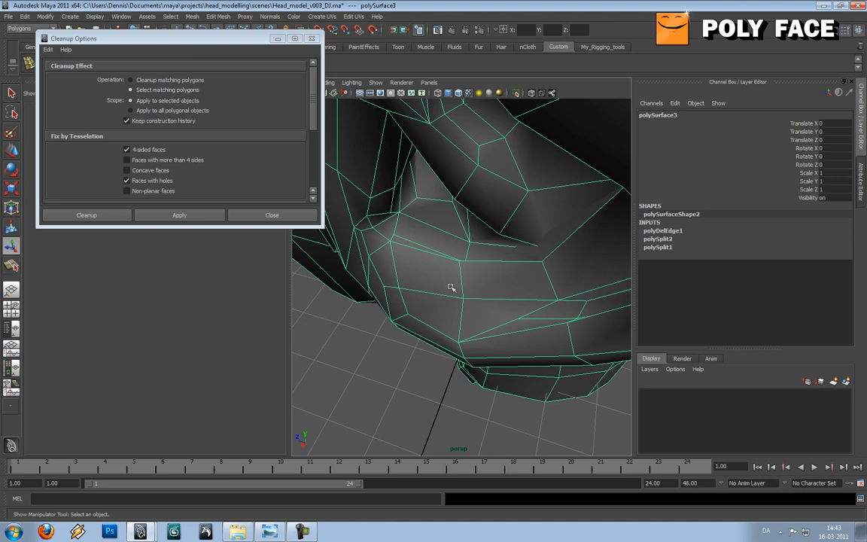
Duplicate the half head as its own polygon object, polySurface4.
drag(451, 286, 463, 270)
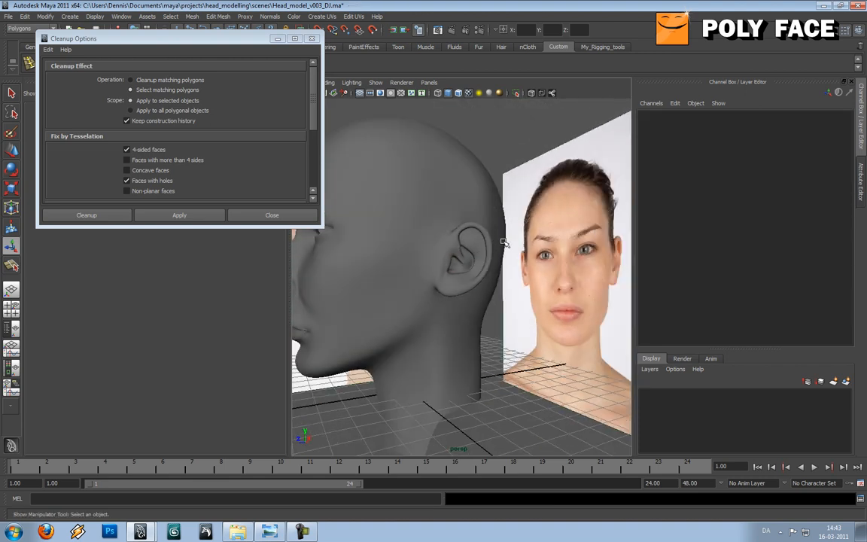
drag(504, 241, 444, 256)
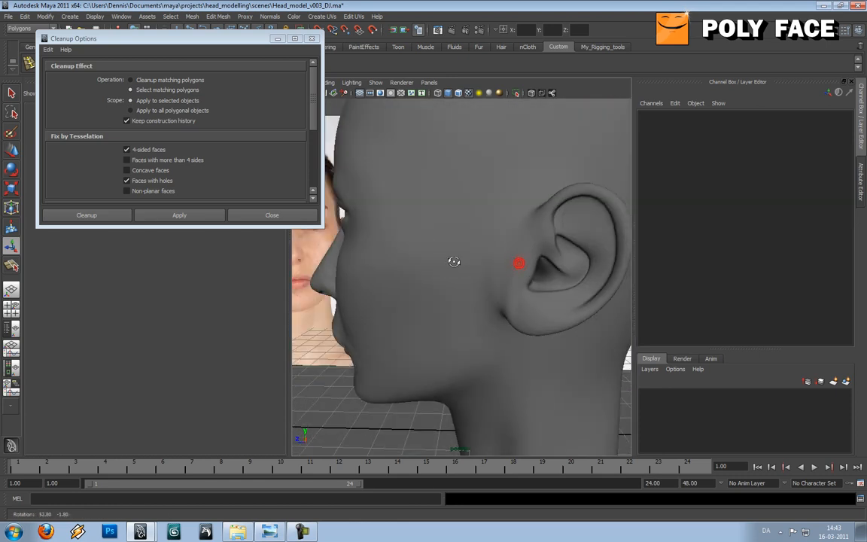
drag(519, 262, 444, 267)
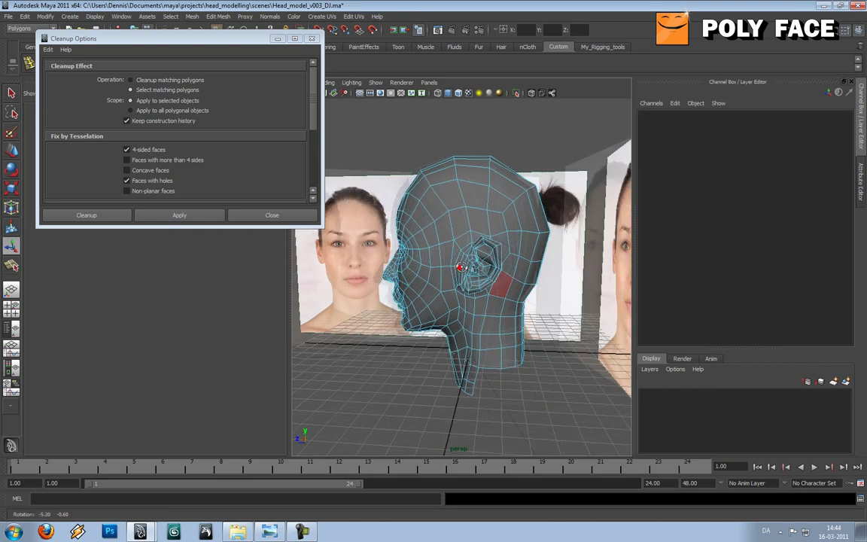
right_click(457, 253)
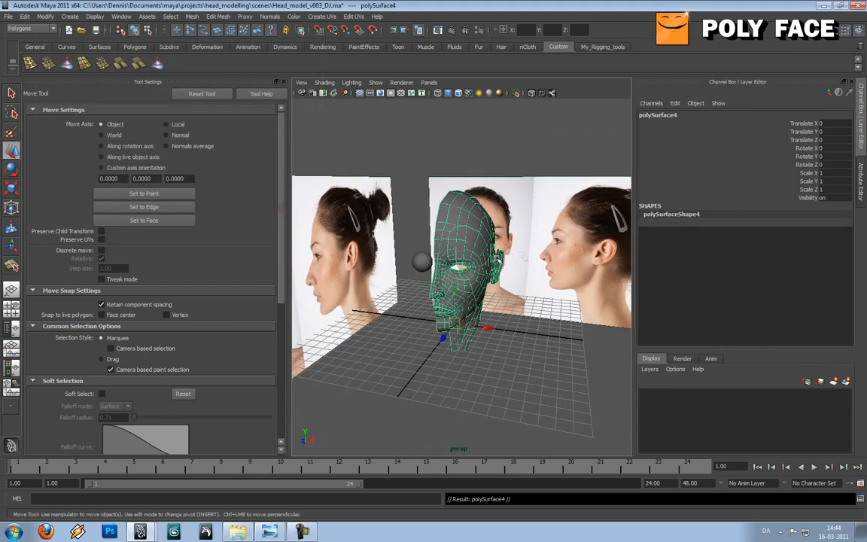
mouse_move(506, 327)
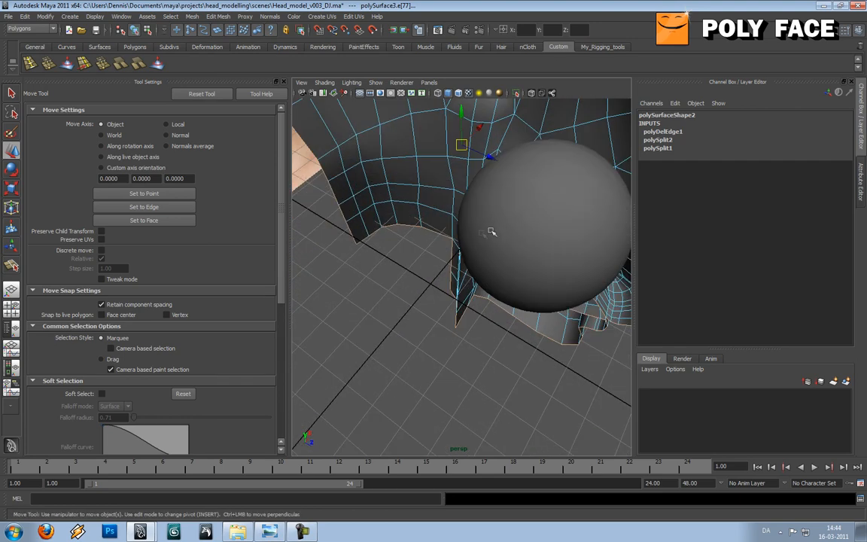
Inspect the jaw edge flow, the open neck border and the center seam of the half head.
drag(489, 226, 534, 199)
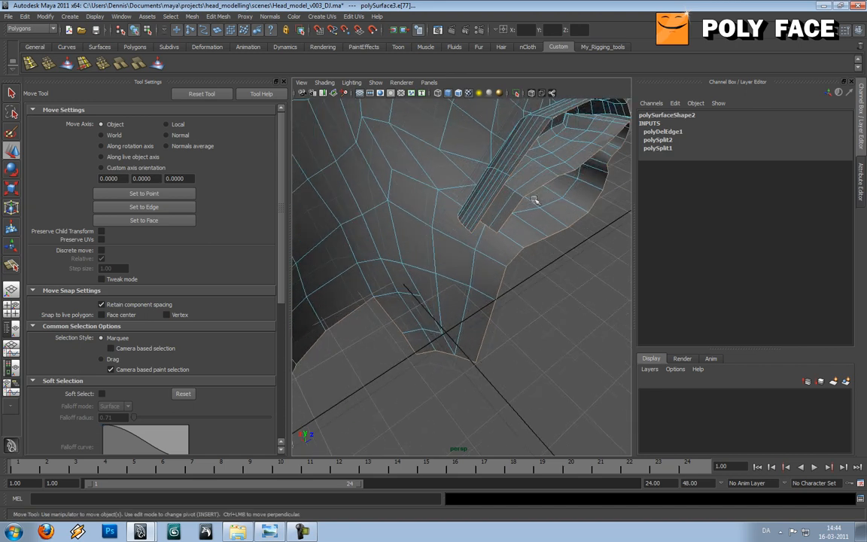
drag(534, 198, 485, 189)
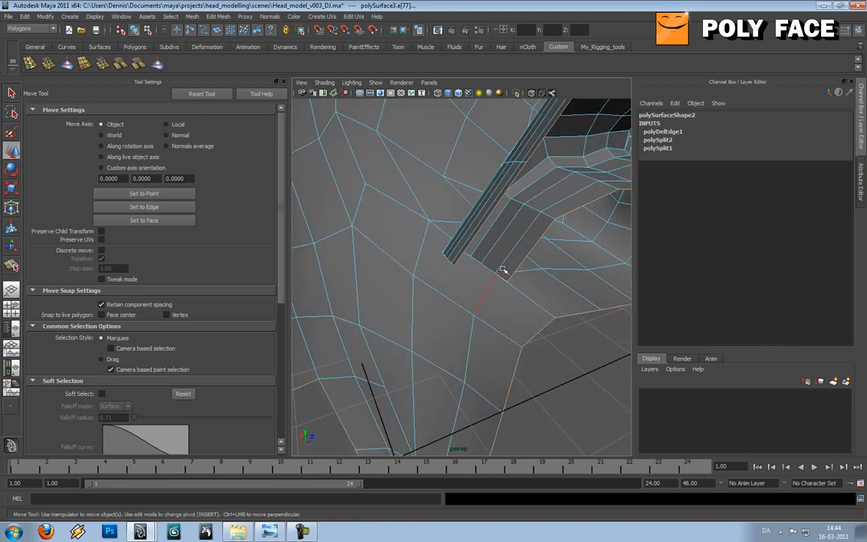
drag(503, 271, 439, 331)
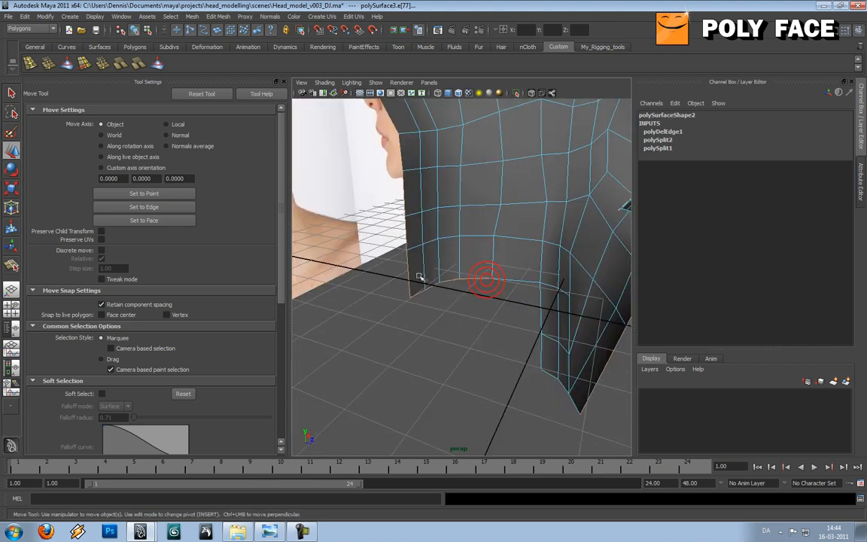
drag(489, 279, 517, 285)
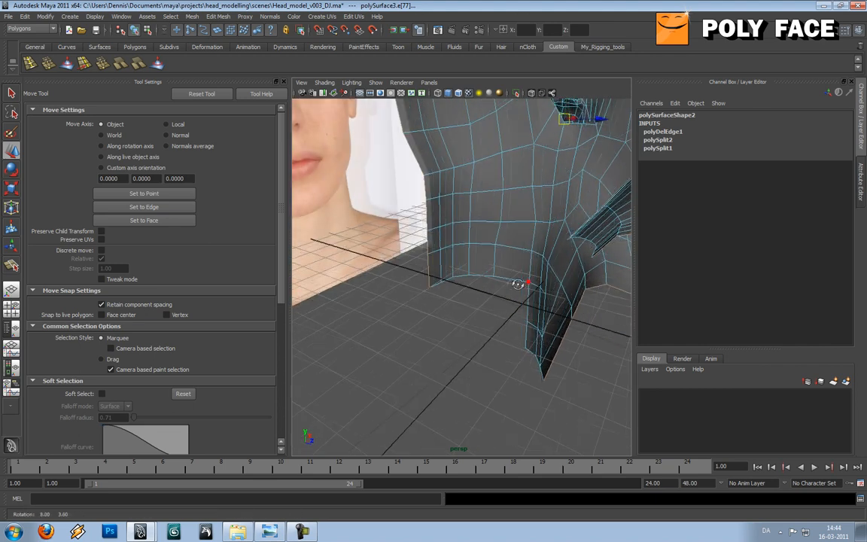
drag(517, 283, 459, 337)
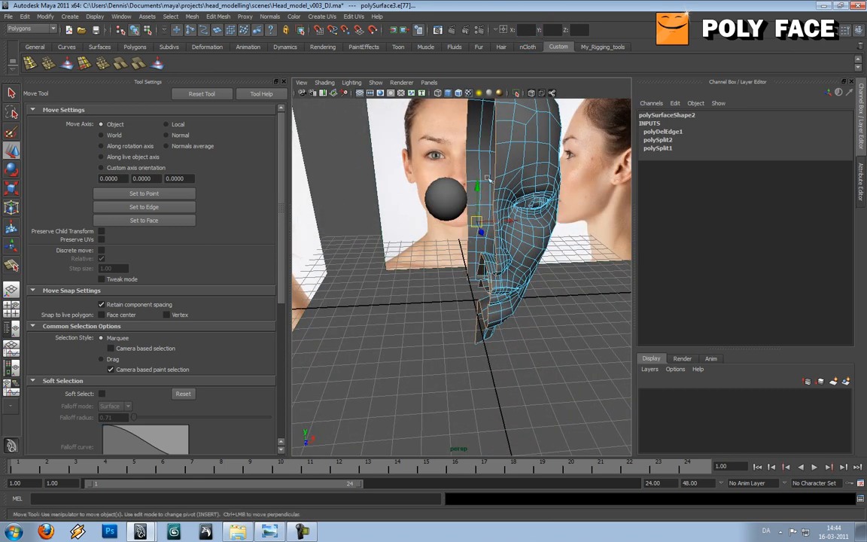
drag(490, 226, 454, 249)
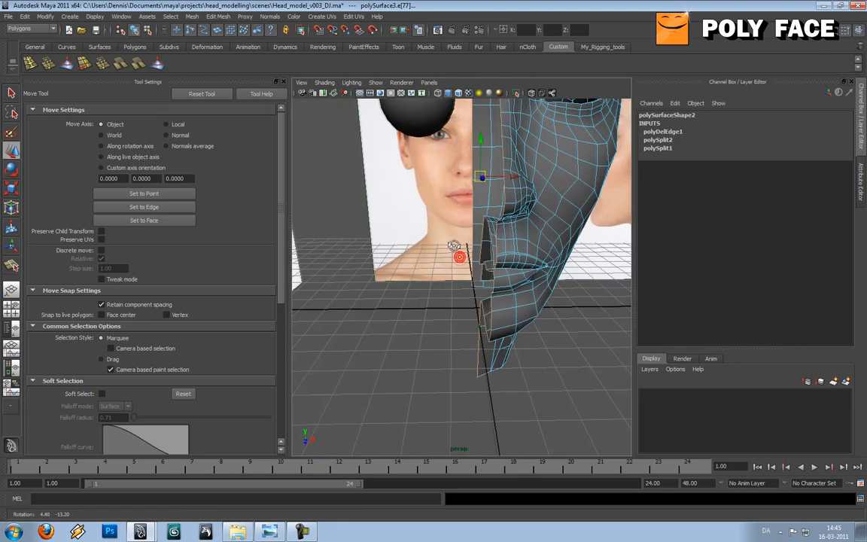
Combine both head halves into one mesh, polySurface5, with Mesh > Combine.
drag(455, 244, 454, 241)
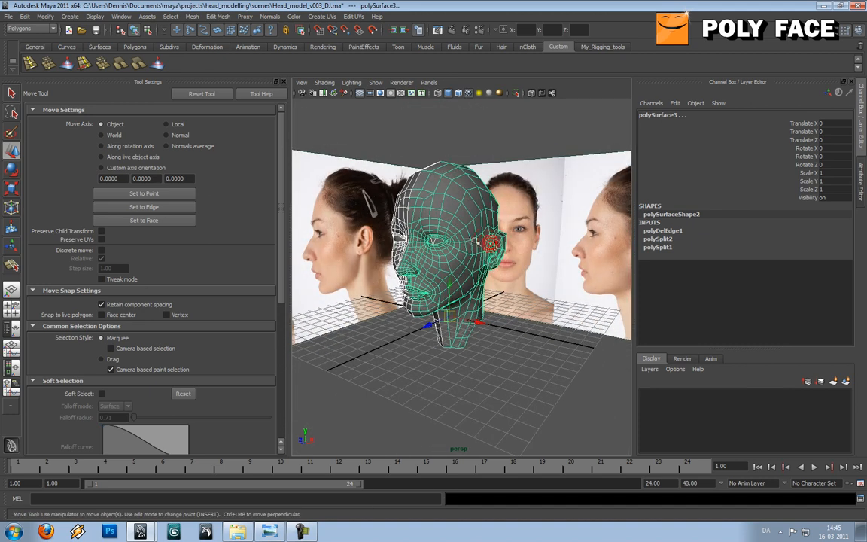
click(193, 17)
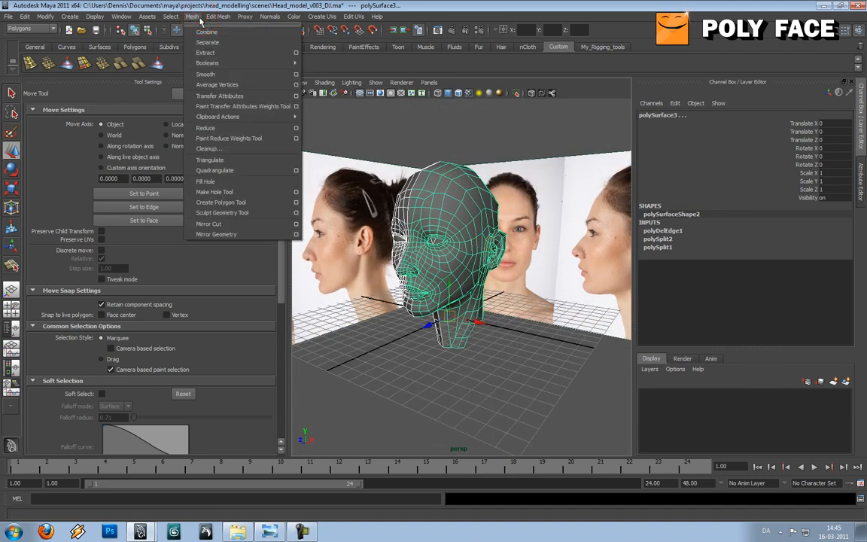
click(208, 31)
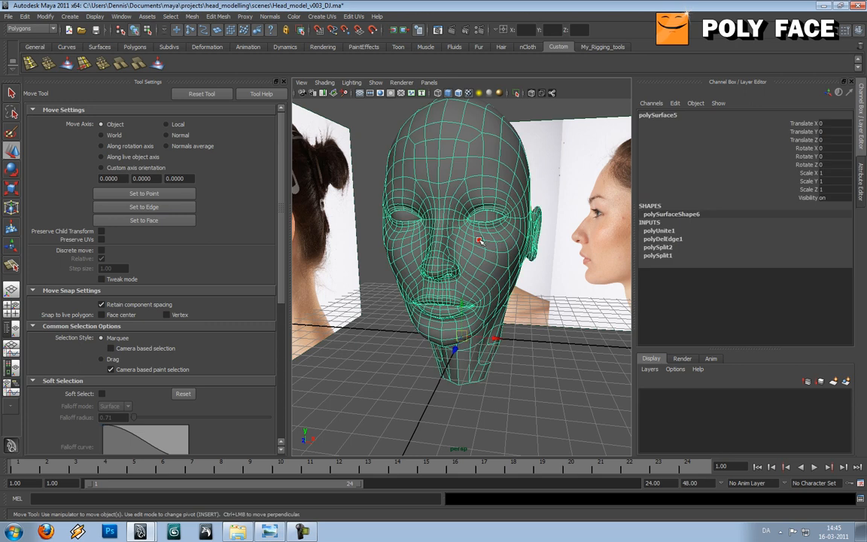
Bring up the Merge Vertices options from Edit Mesh.
click(218, 17)
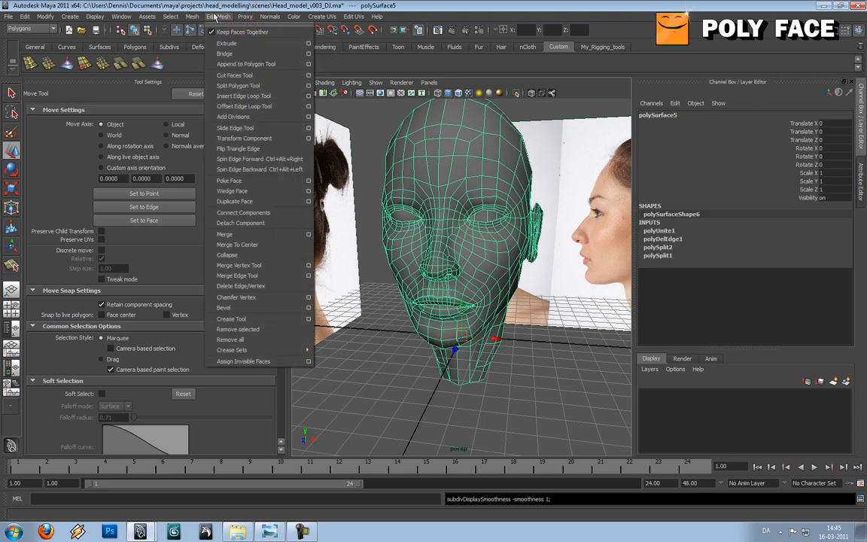
click(192, 16)
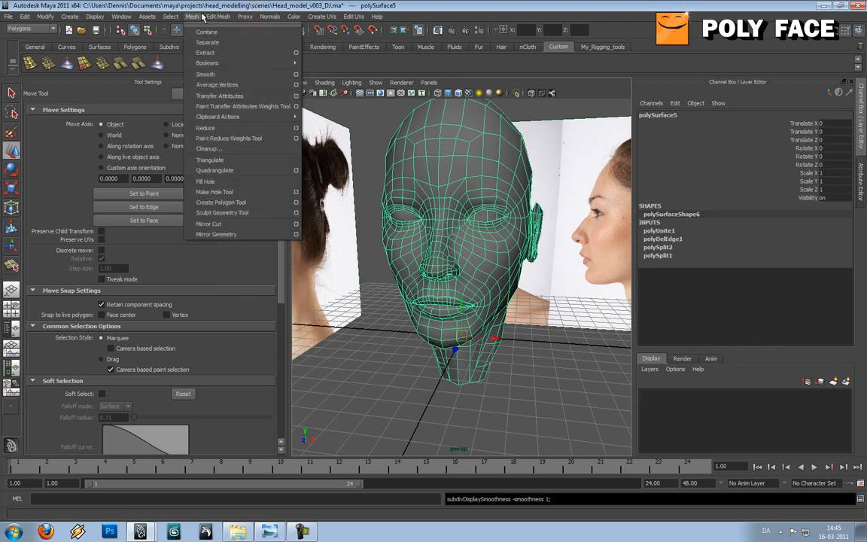
click(217, 15)
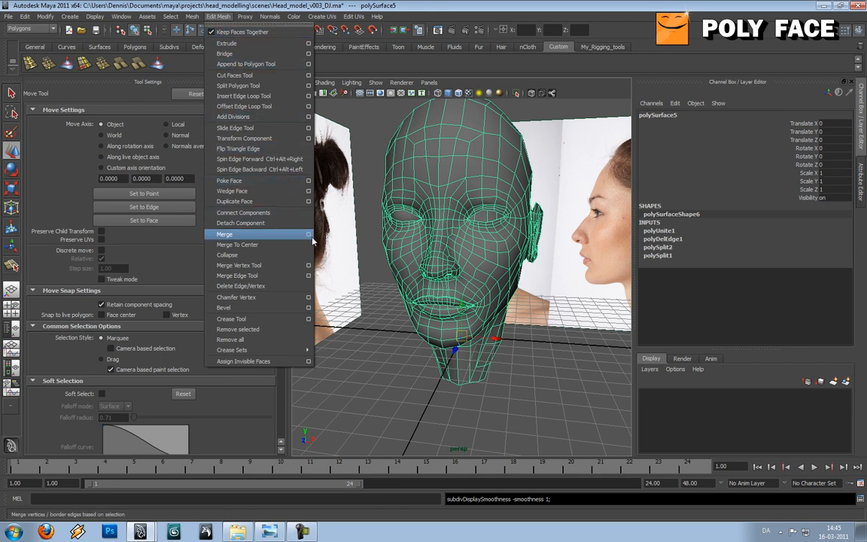
click(307, 235)
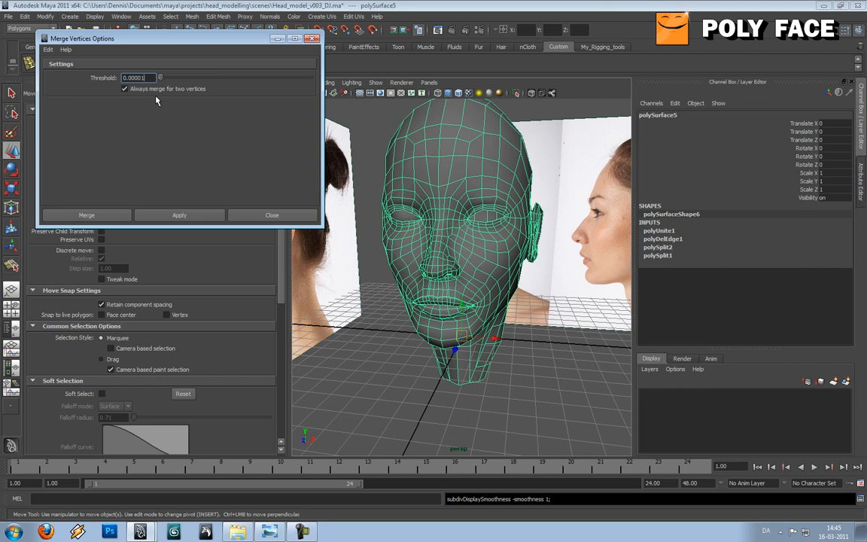
Merge the overlapping seam vertices with a 0.0000 threshold and check the result.
click(179, 215)
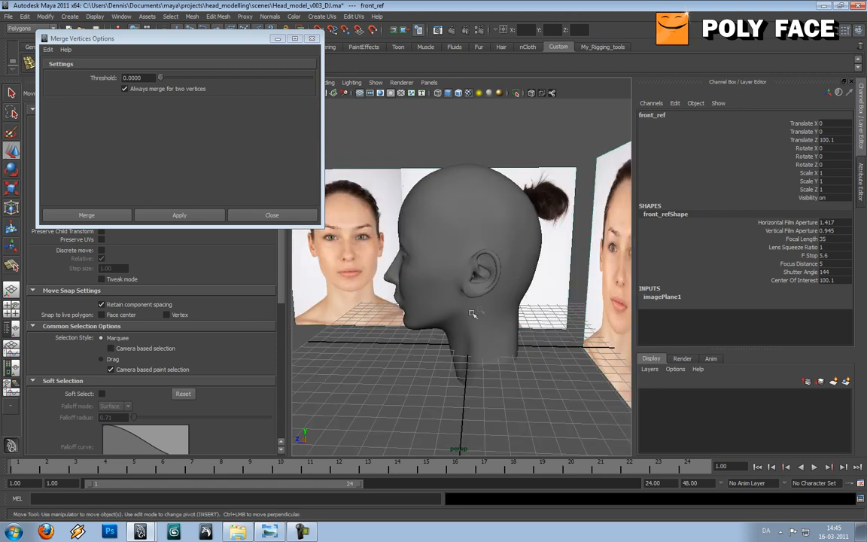
drag(472, 313, 524, 316)
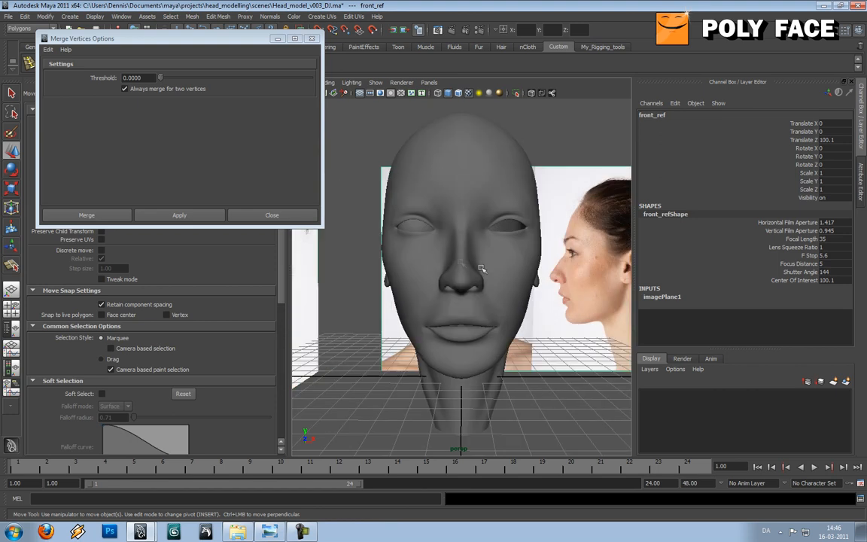
click(416, 228)
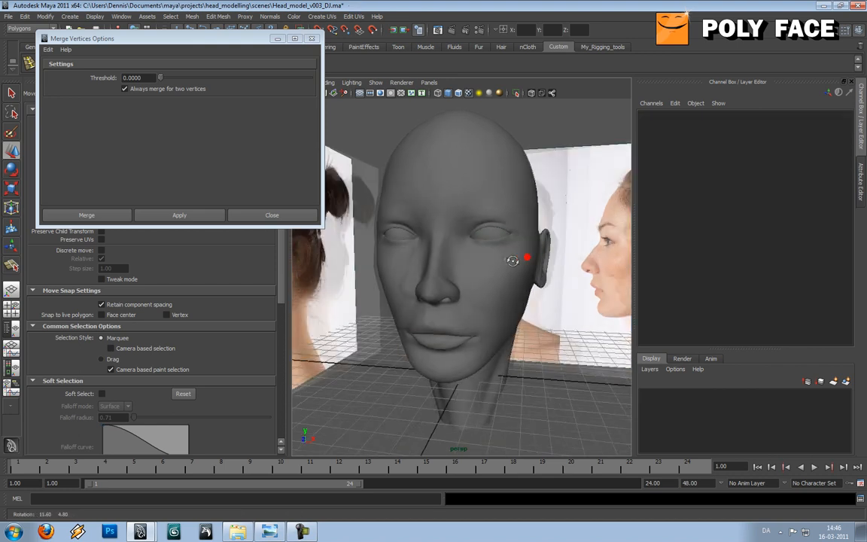
click(271, 213)
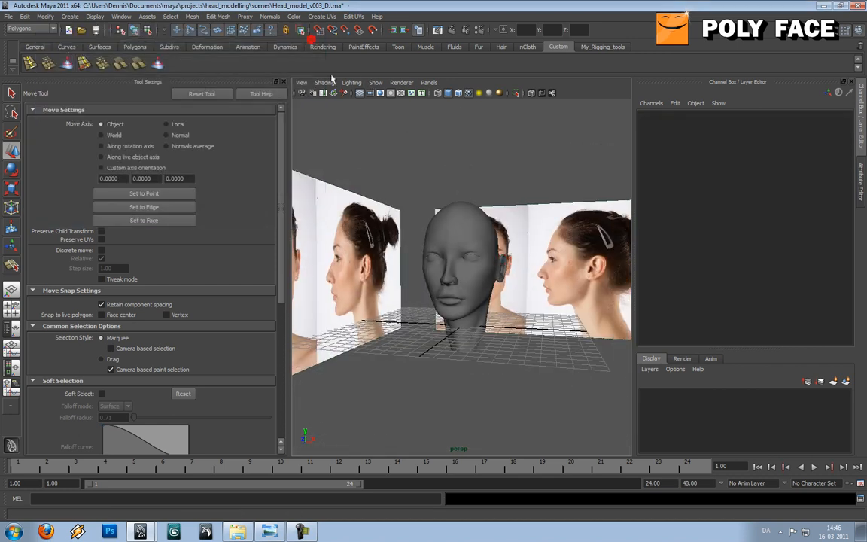
click(324, 81)
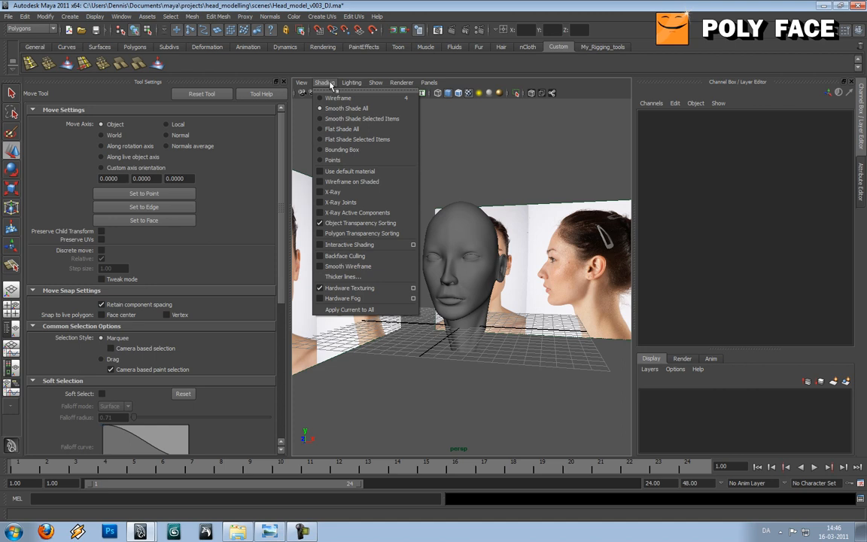
click(375, 82)
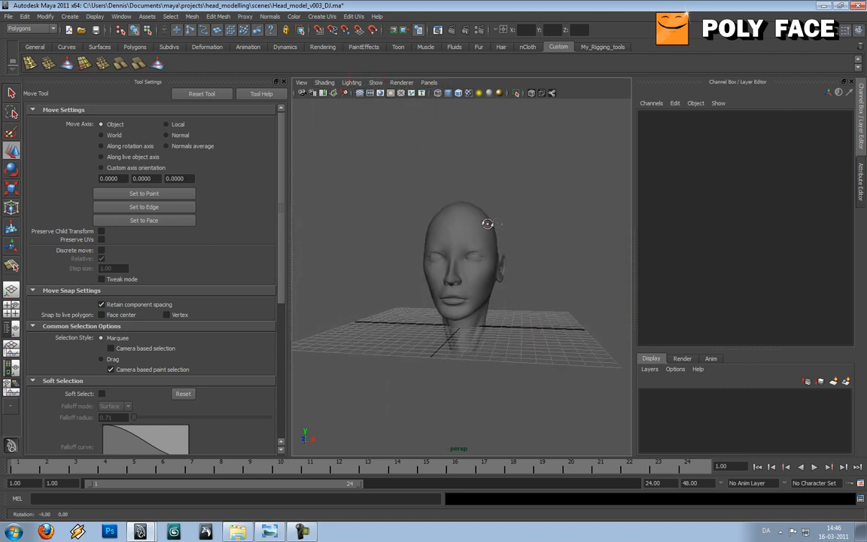
click(459, 279)
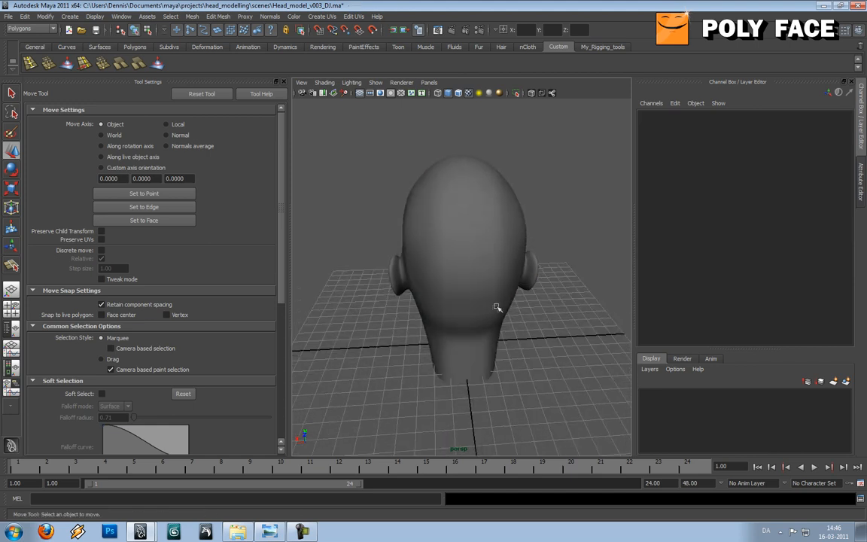
drag(496, 307, 489, 298)
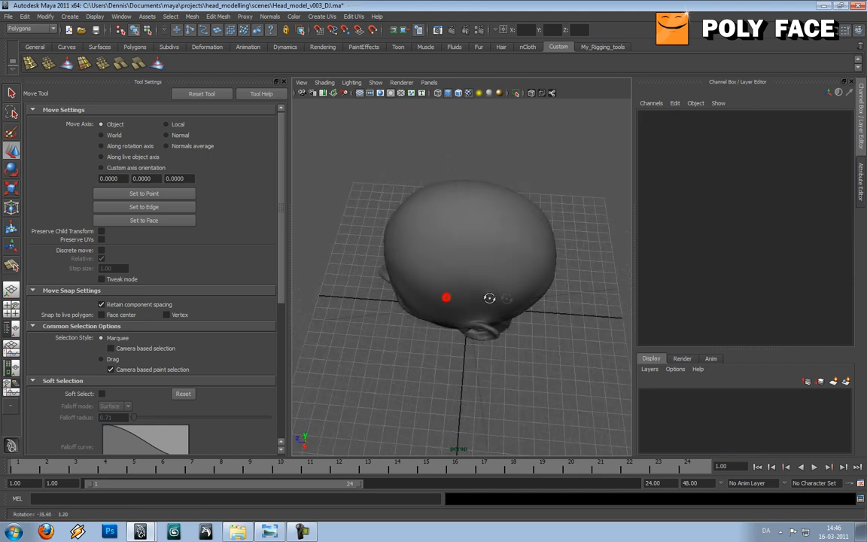
drag(489, 298, 488, 279)
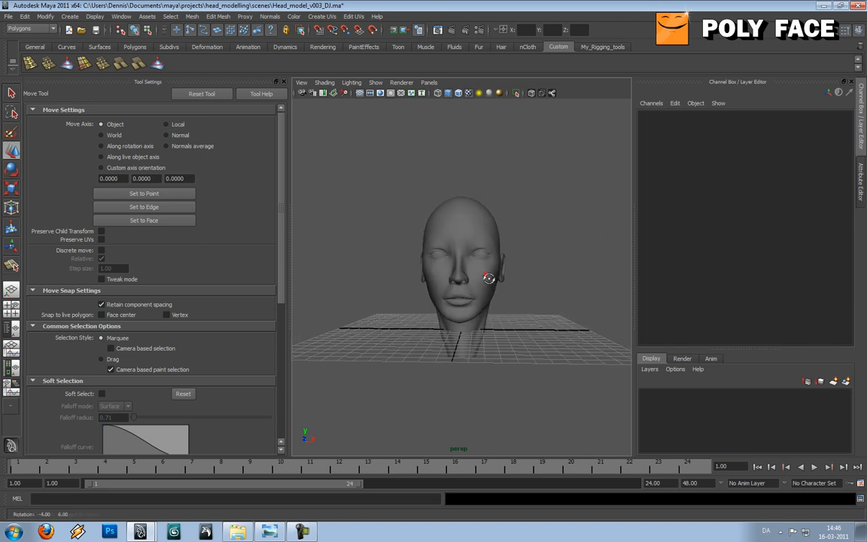
drag(489, 278, 439, 292)
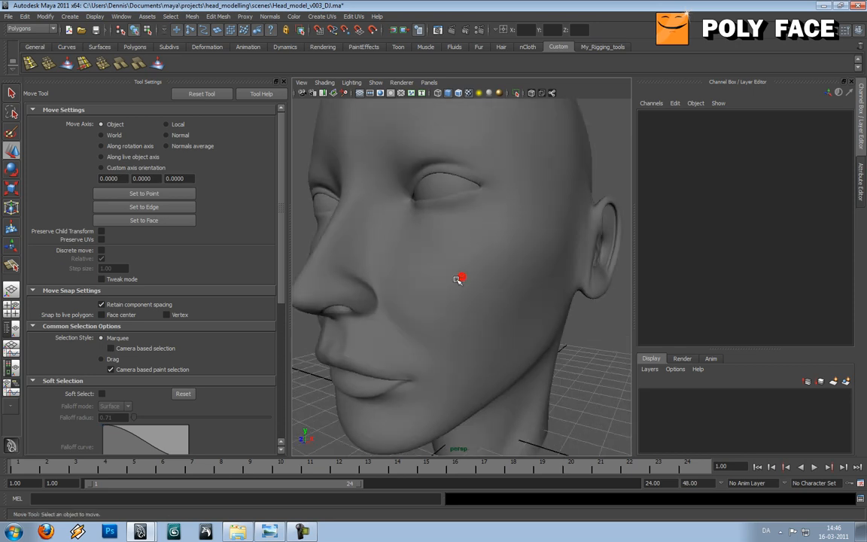
click(459, 279)
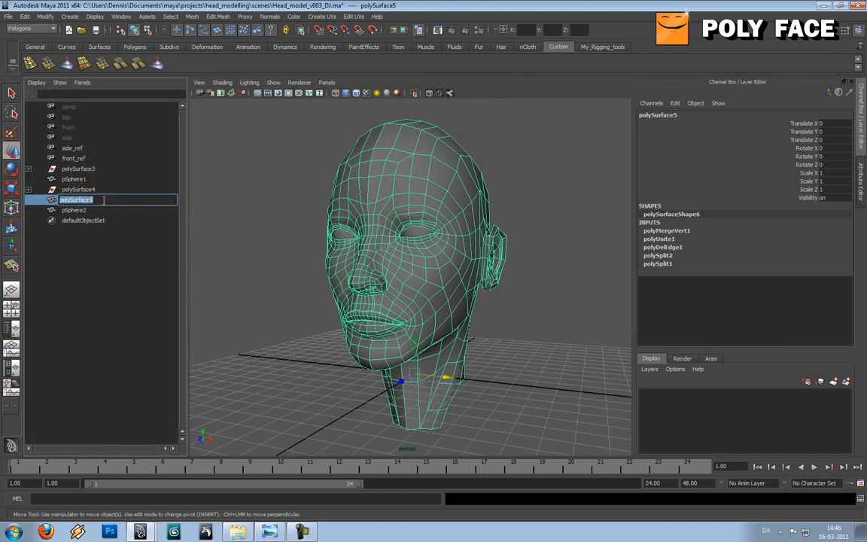
Rename polySurface5 to Head_GEO and delete its construction history.
text(Head_GEO)
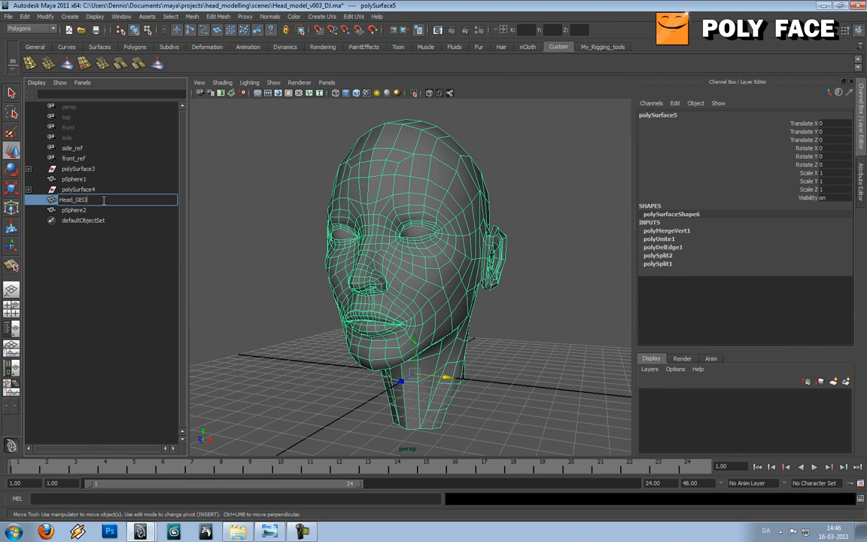
click(93, 16)
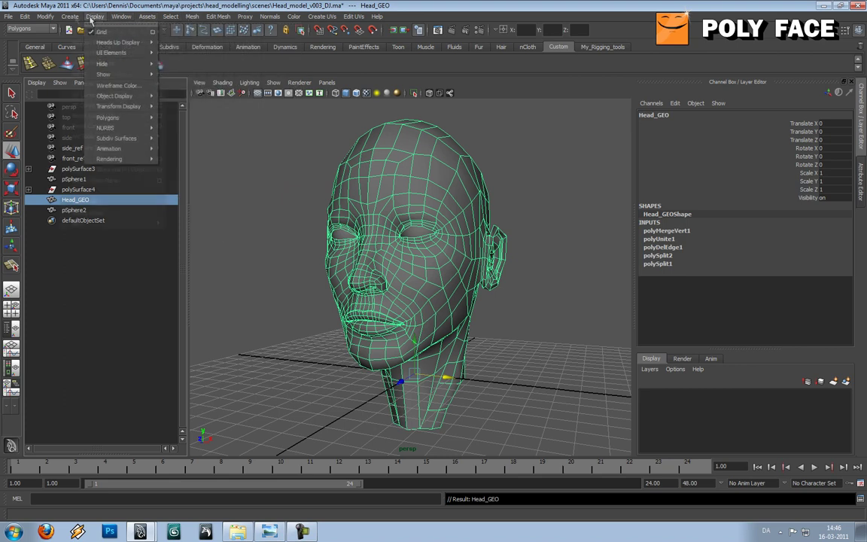
click(24, 15)
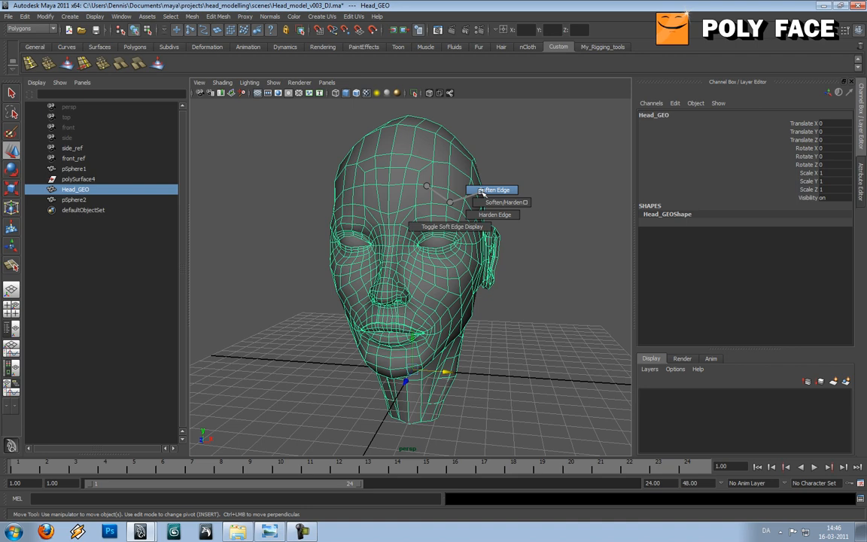
Soften all edges of Head_GEO with Soften Edge.
click(494, 189)
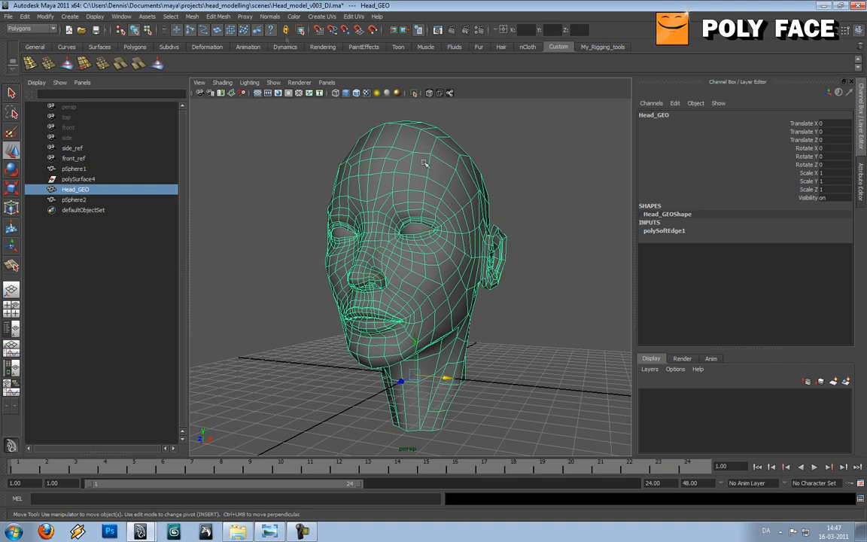
mouse_move(253, 36)
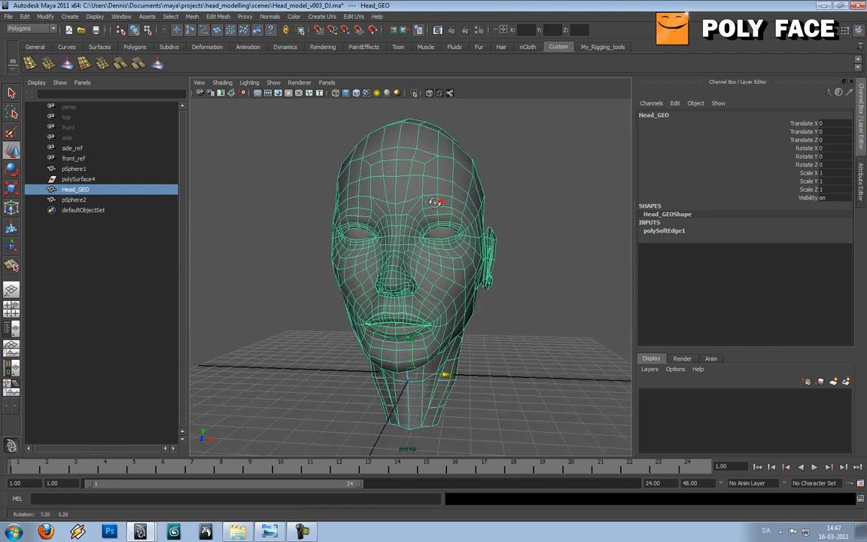
drag(436, 203, 410, 208)
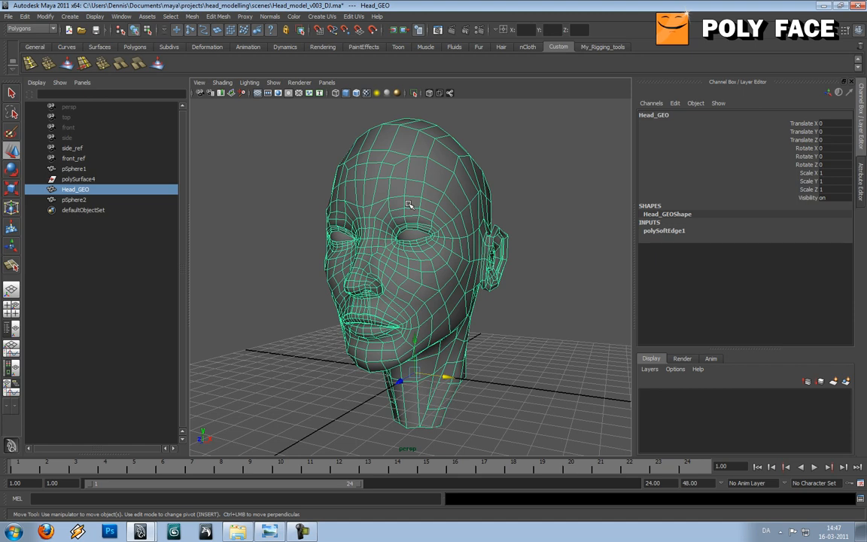
mouse_move(259, 56)
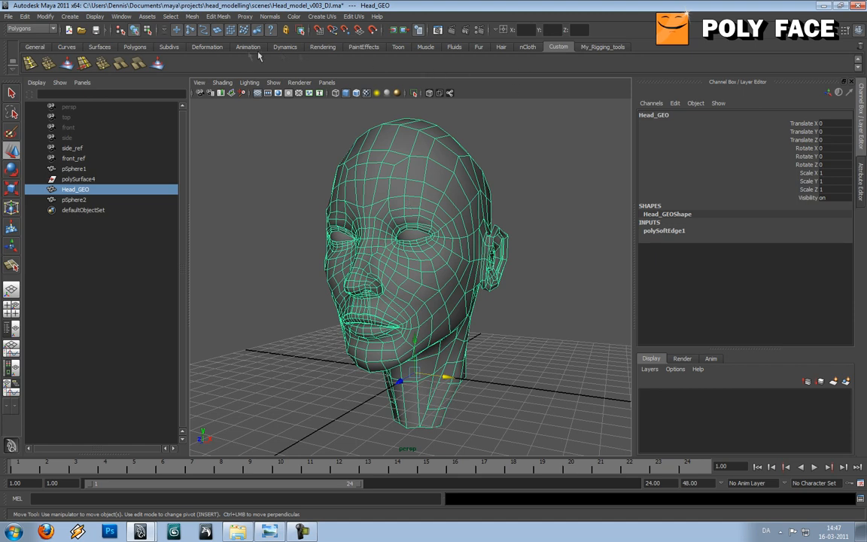
Smooth Head_GEO one division from the Polygons shelf and check polySmoothFace1 in the Channel Box.
click(136, 46)
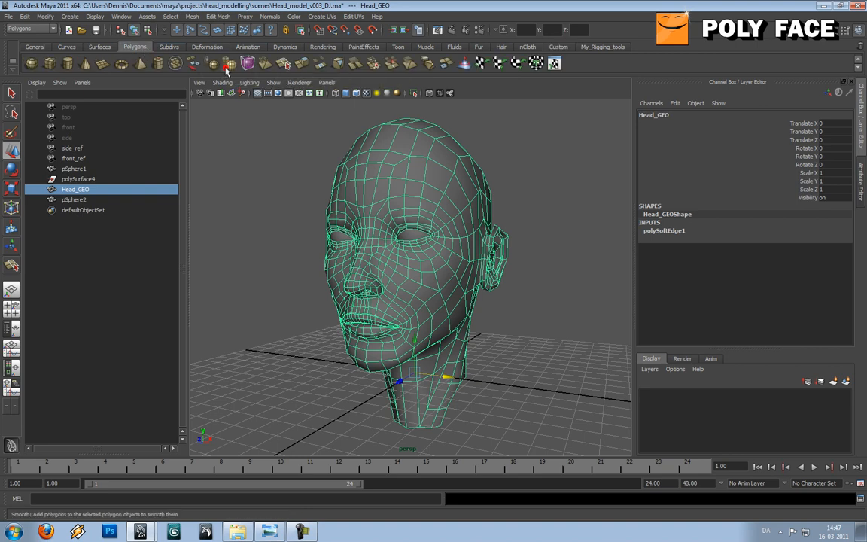
click(229, 63)
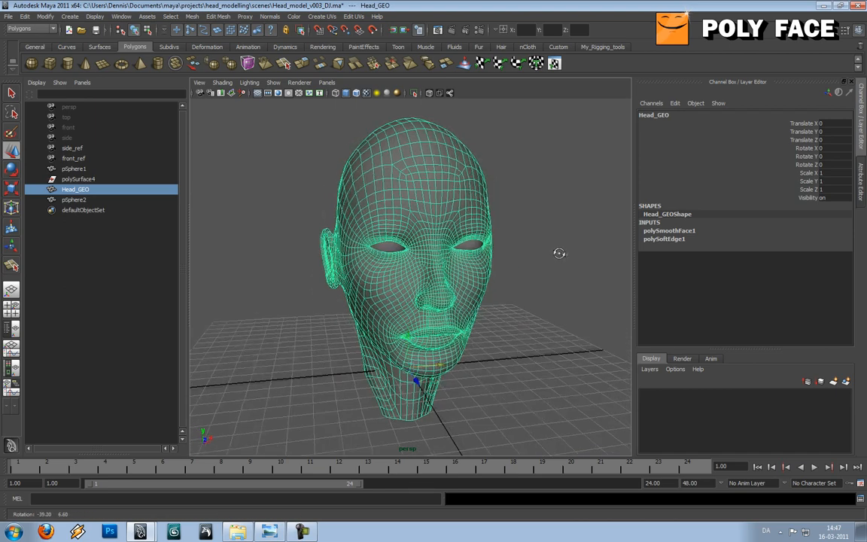
click(668, 231)
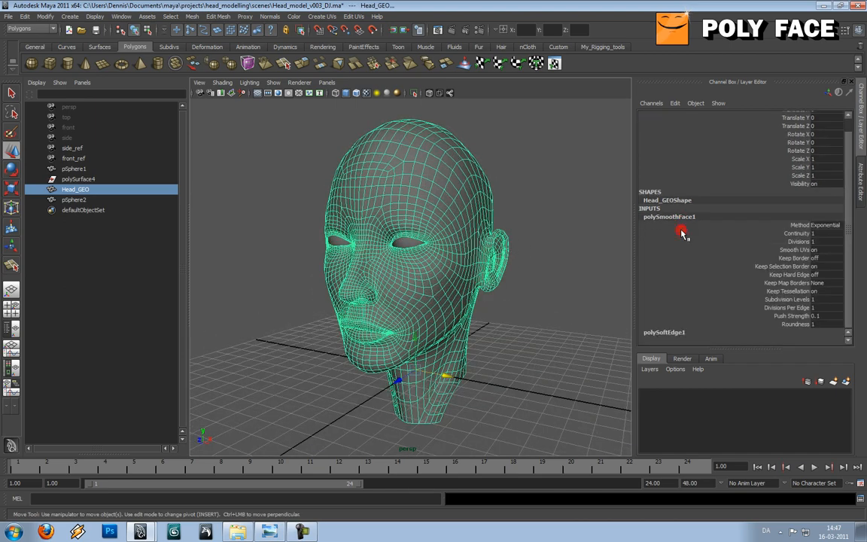
click(825, 241)
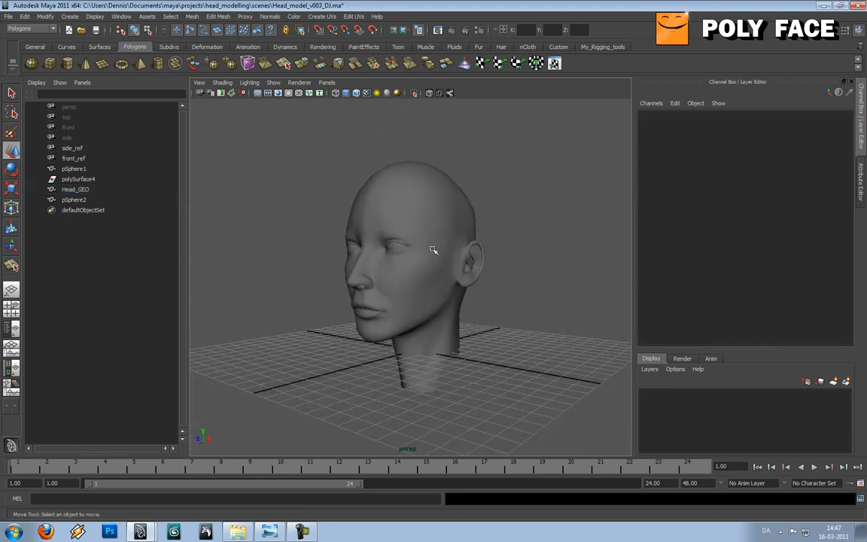
Orbit the smoothed head to inspect it from the front and side.
drag(433, 248, 538, 281)
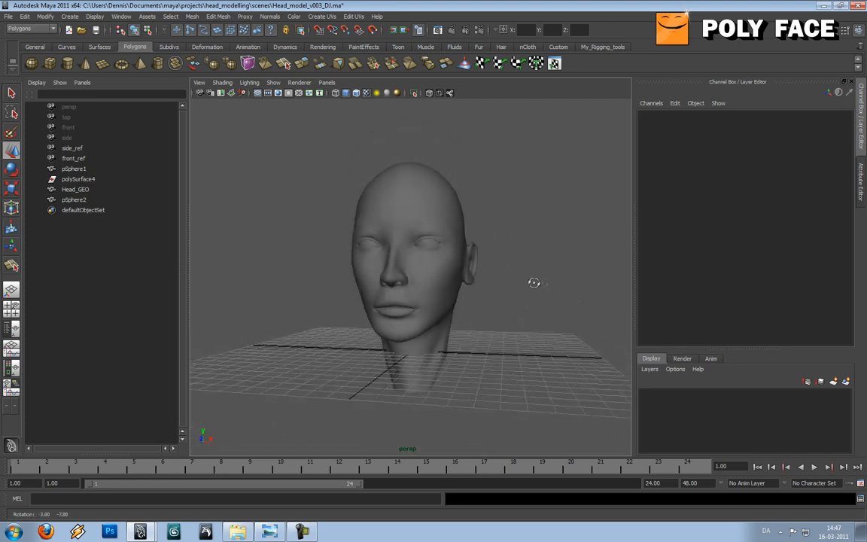
drag(534, 283, 425, 289)
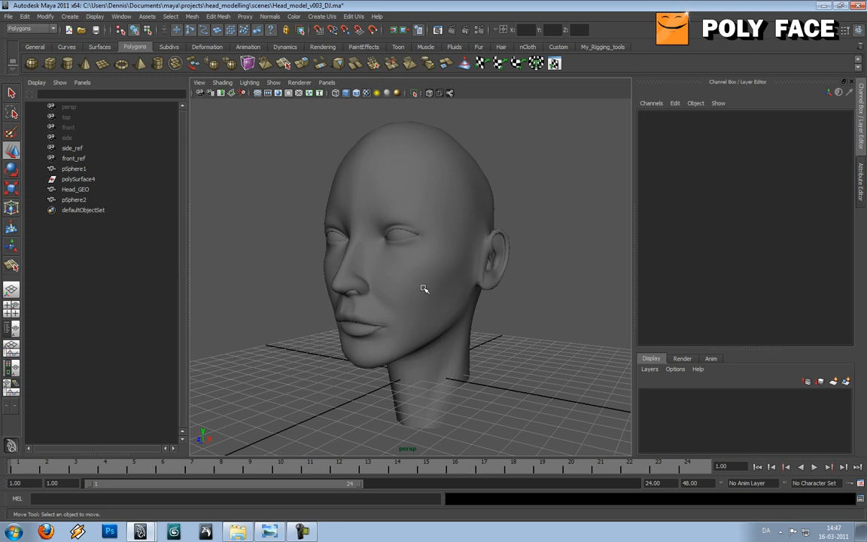
mouse_move(205, 397)
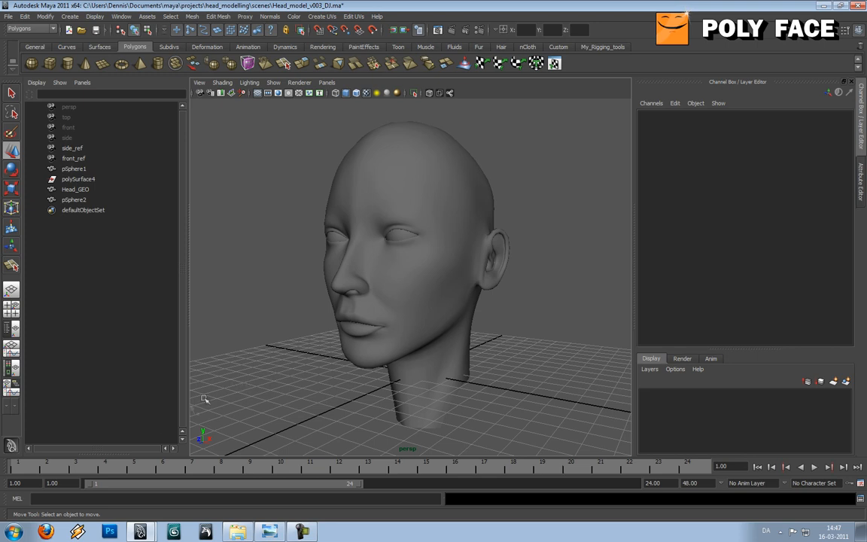
mouse_move(310, 226)
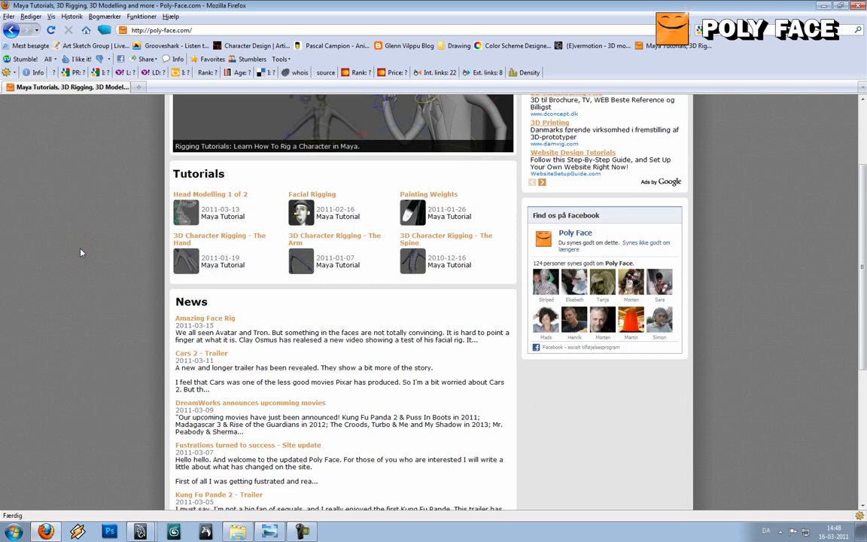
Scroll the Poly-Face.com news and open its YouTube channel in a new tab.
scroll(down, 3)
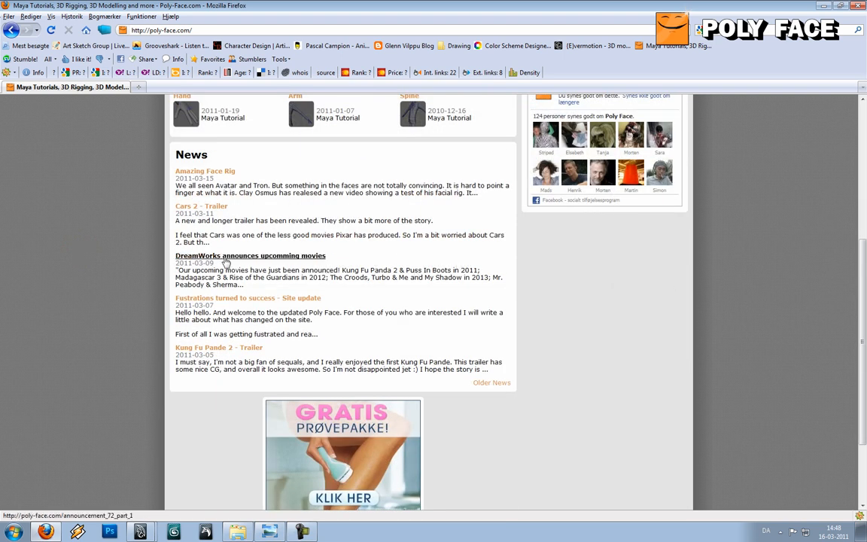
scroll(down, 3)
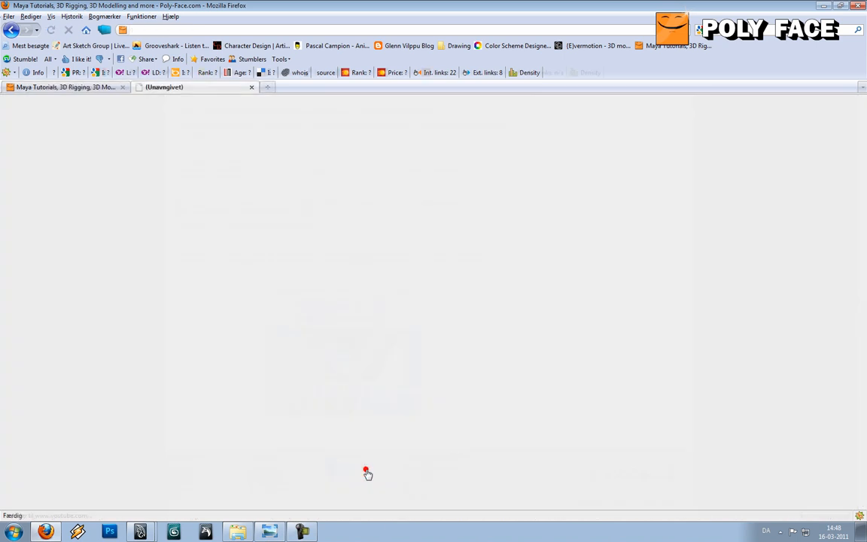
click(368, 472)
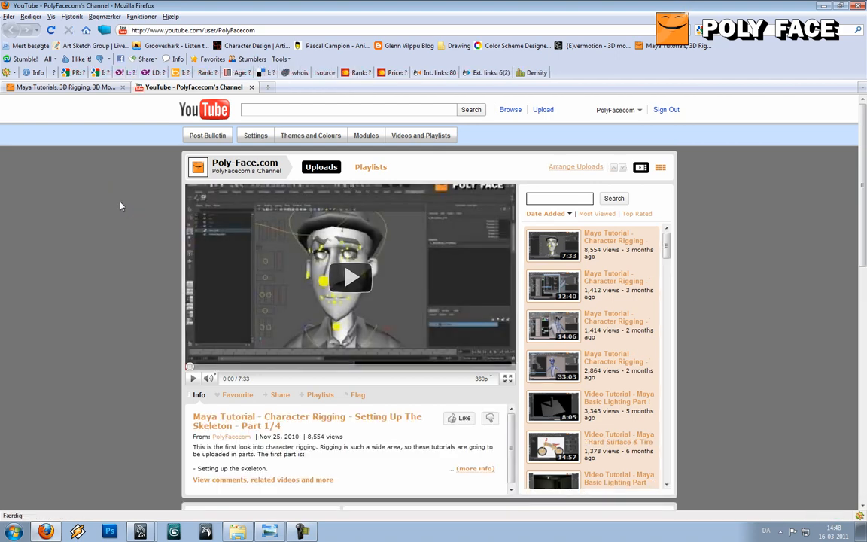
Scroll through the PolyFacecom channel's comments and back up to the featured video.
scroll(down, 3)
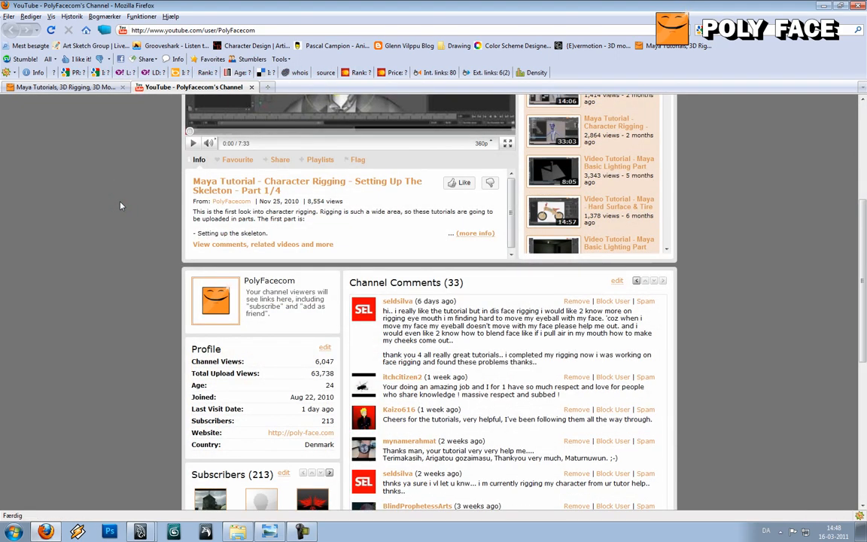
scroll(down, 3)
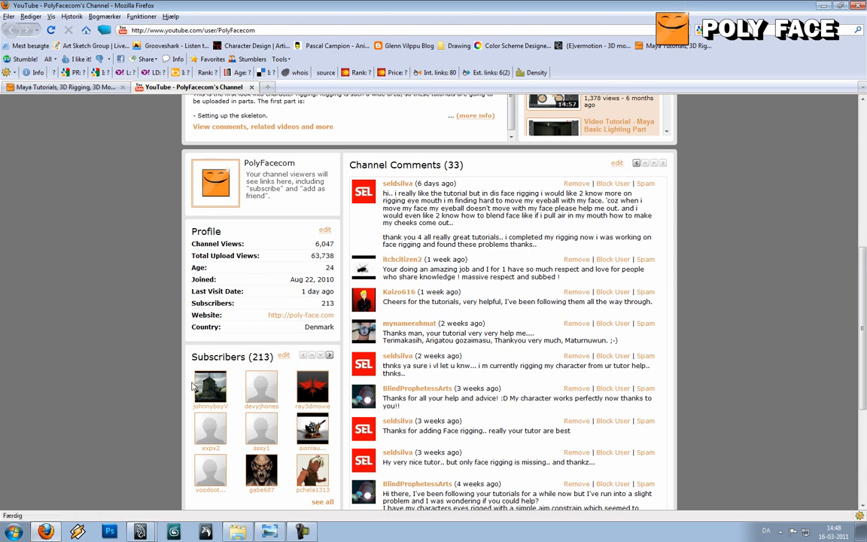
scroll(down, 3)
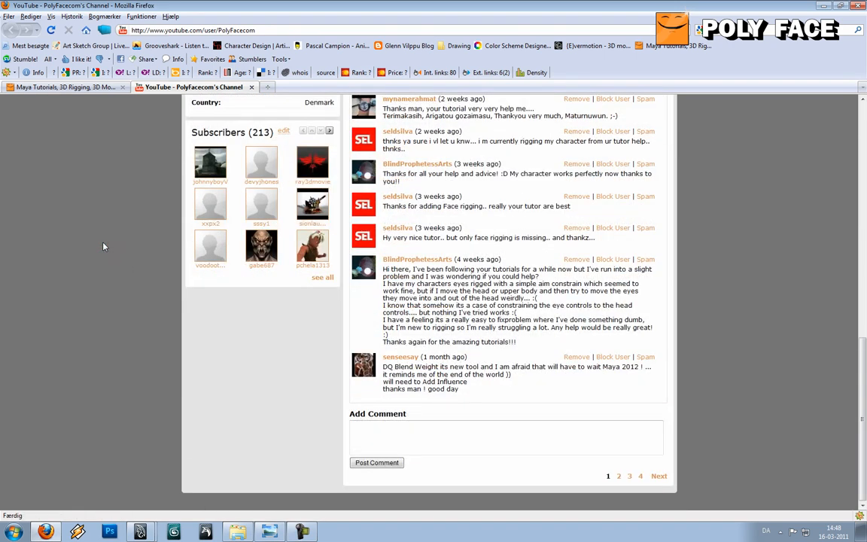
scroll(up, 3)
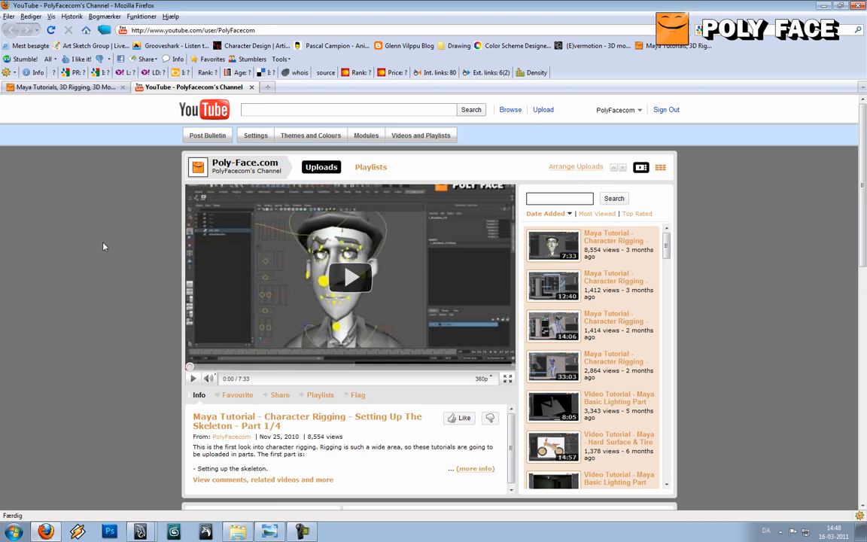
scroll(down, 3)
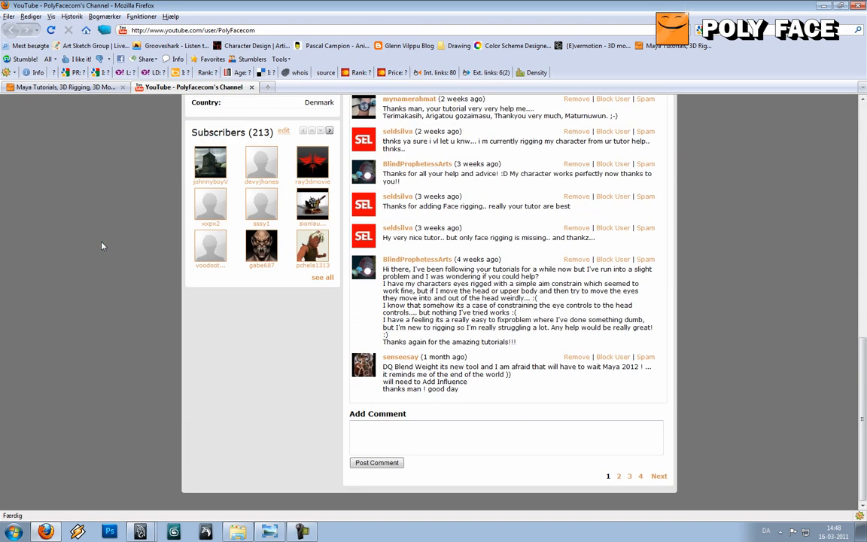
scroll(up, 3)
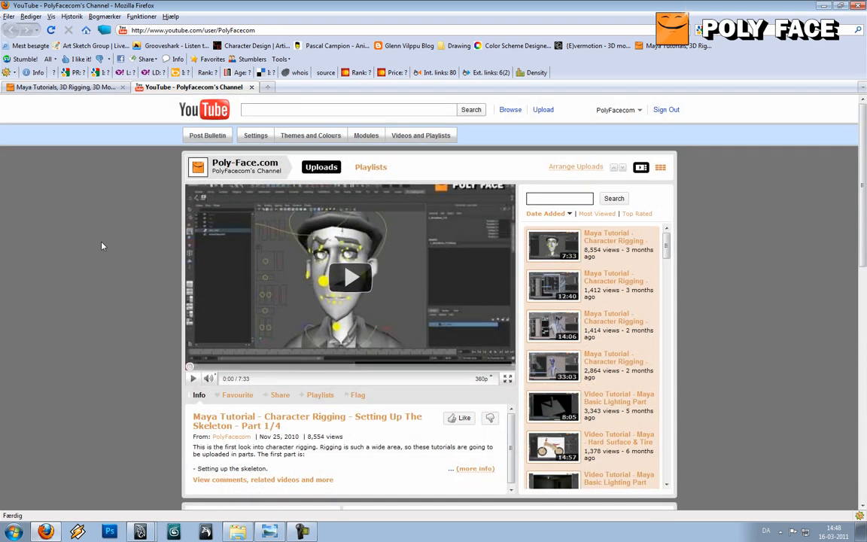